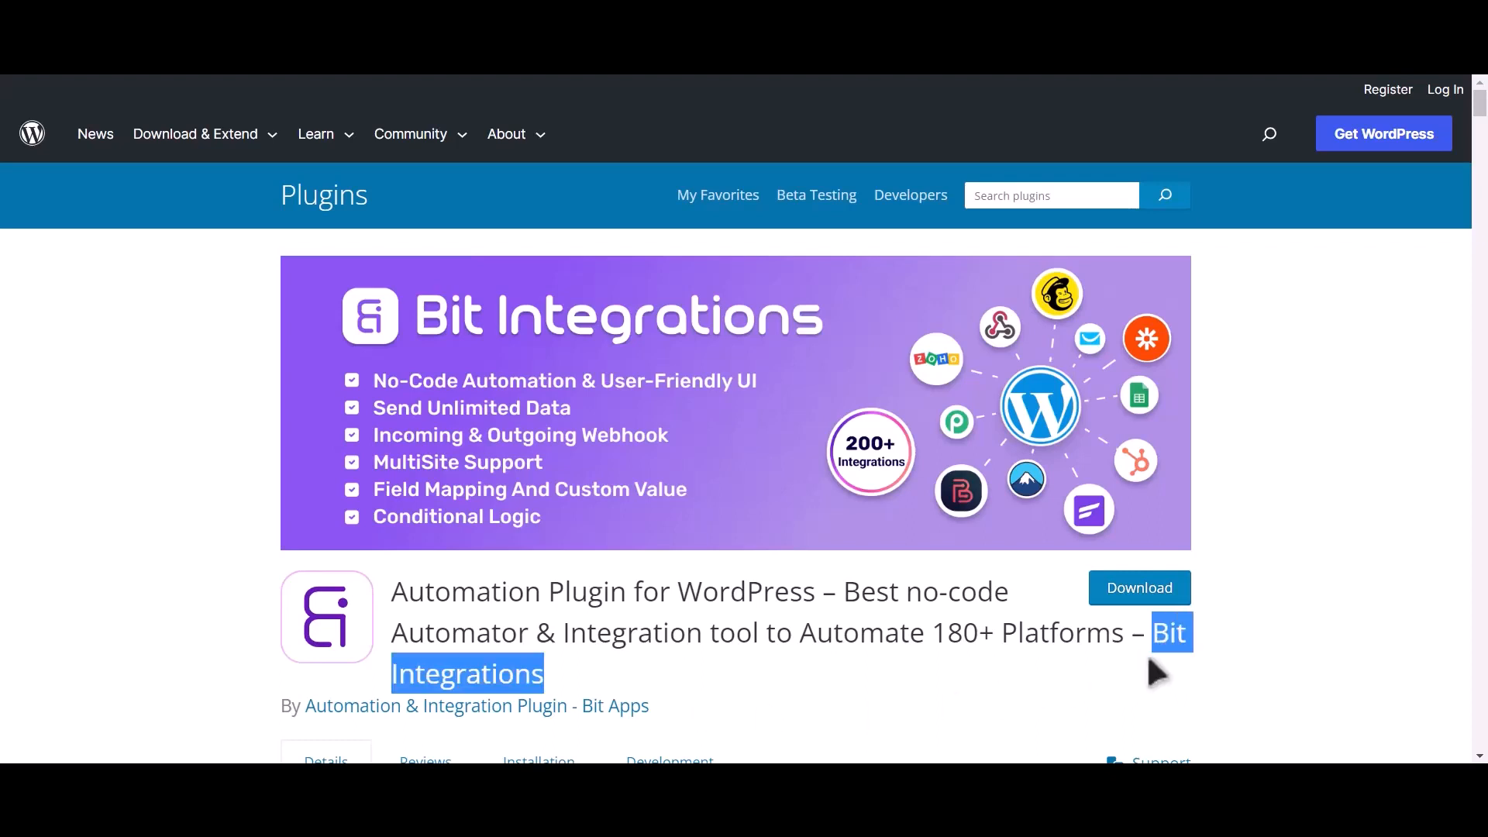
mouse_move(1158, 674)
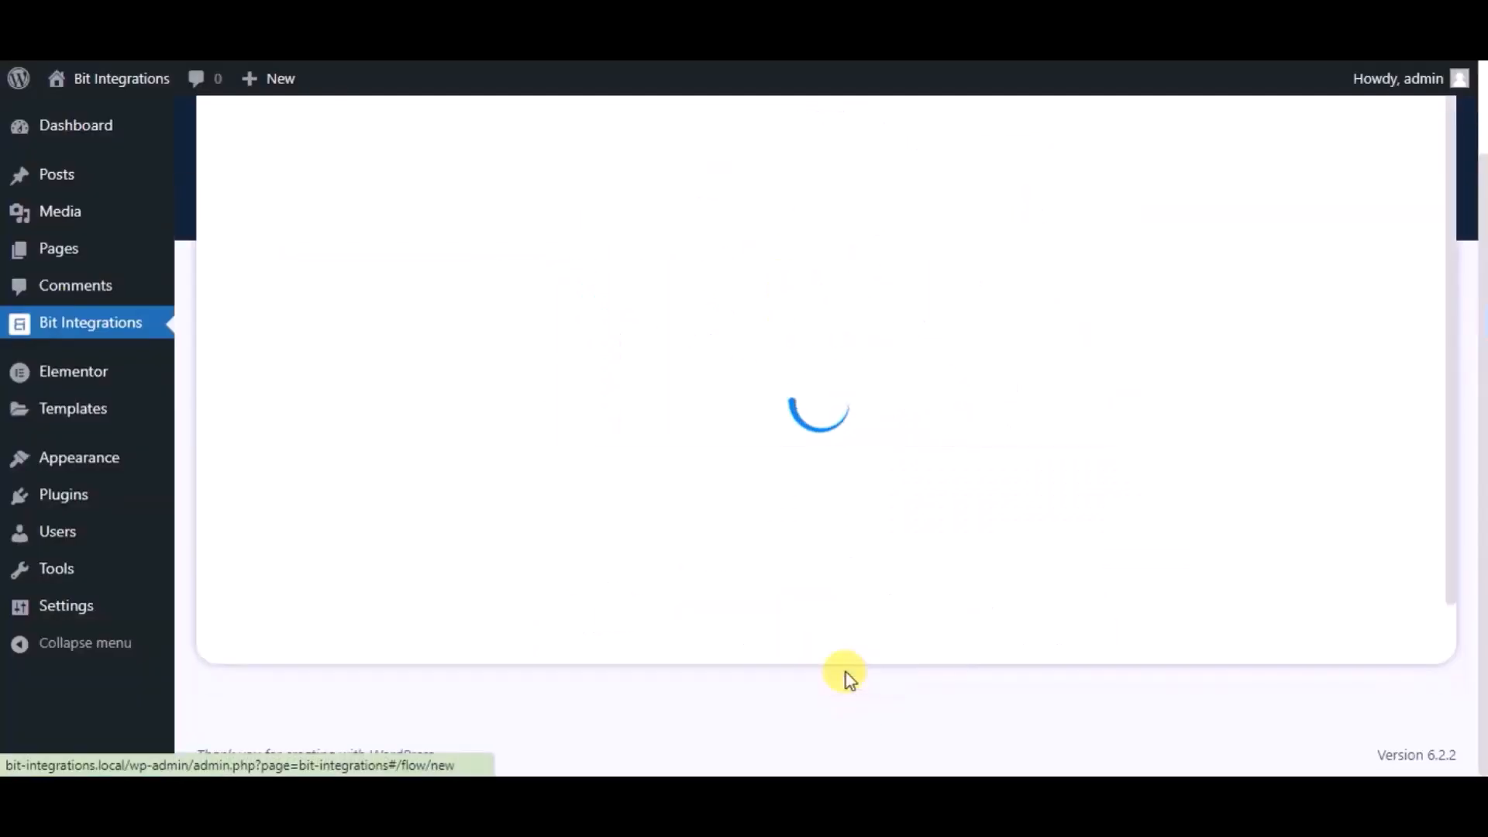
Step: Choose Elementor as the trigger with its Contact Form selected and continue to actions
text(ele)
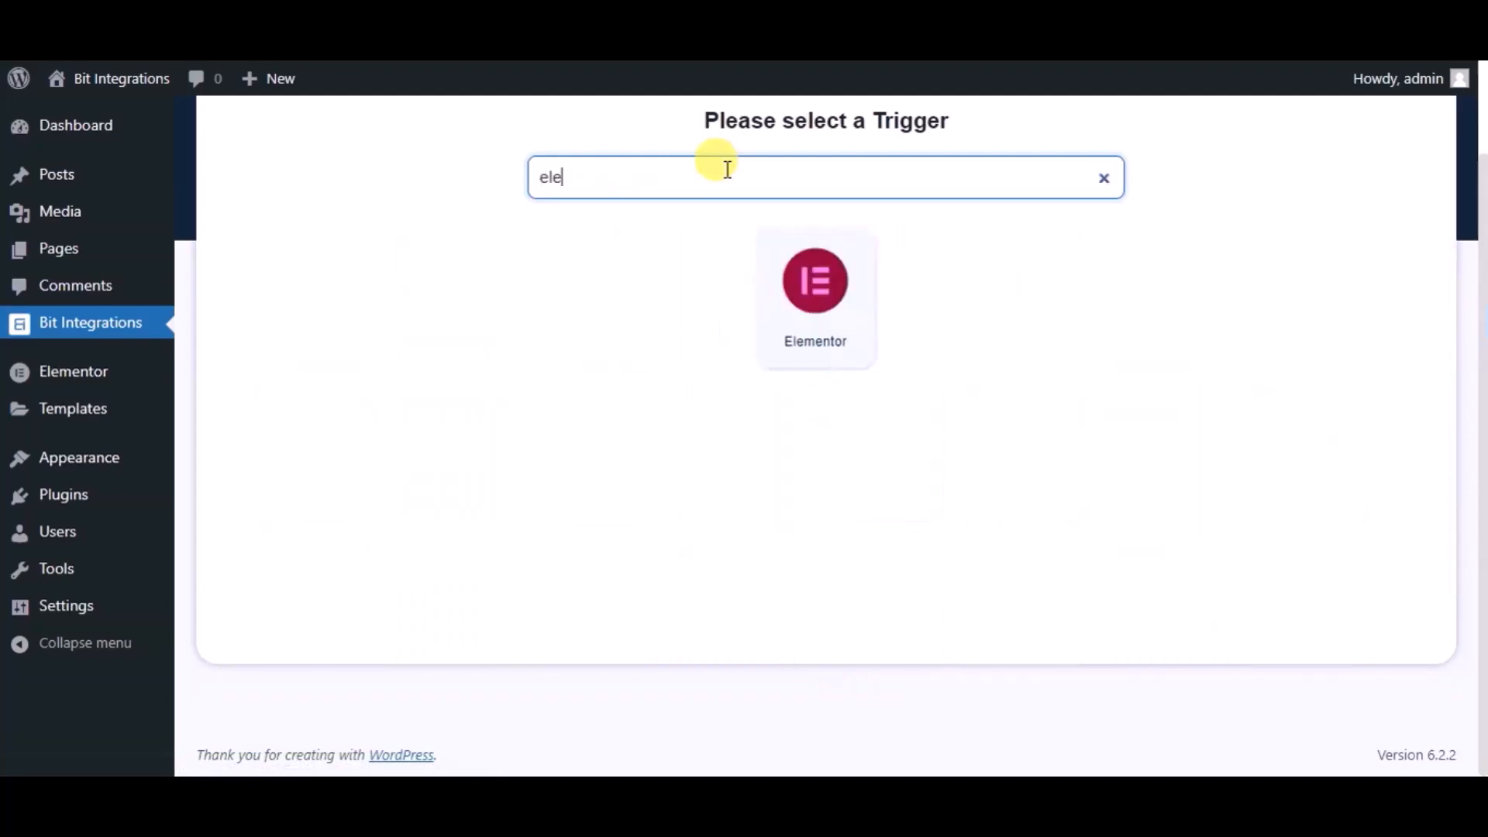
click(814, 298)
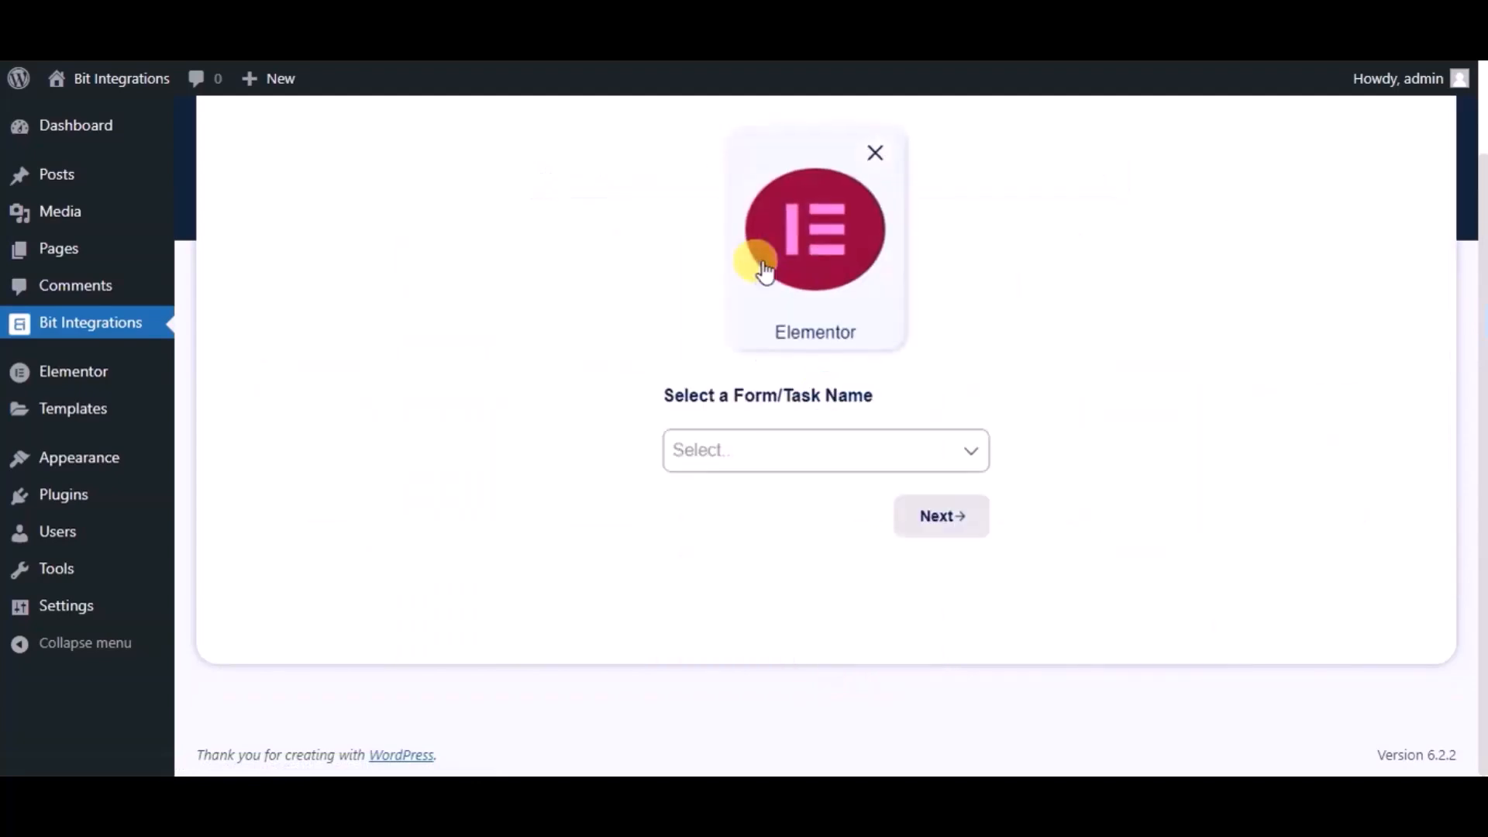
click(823, 450)
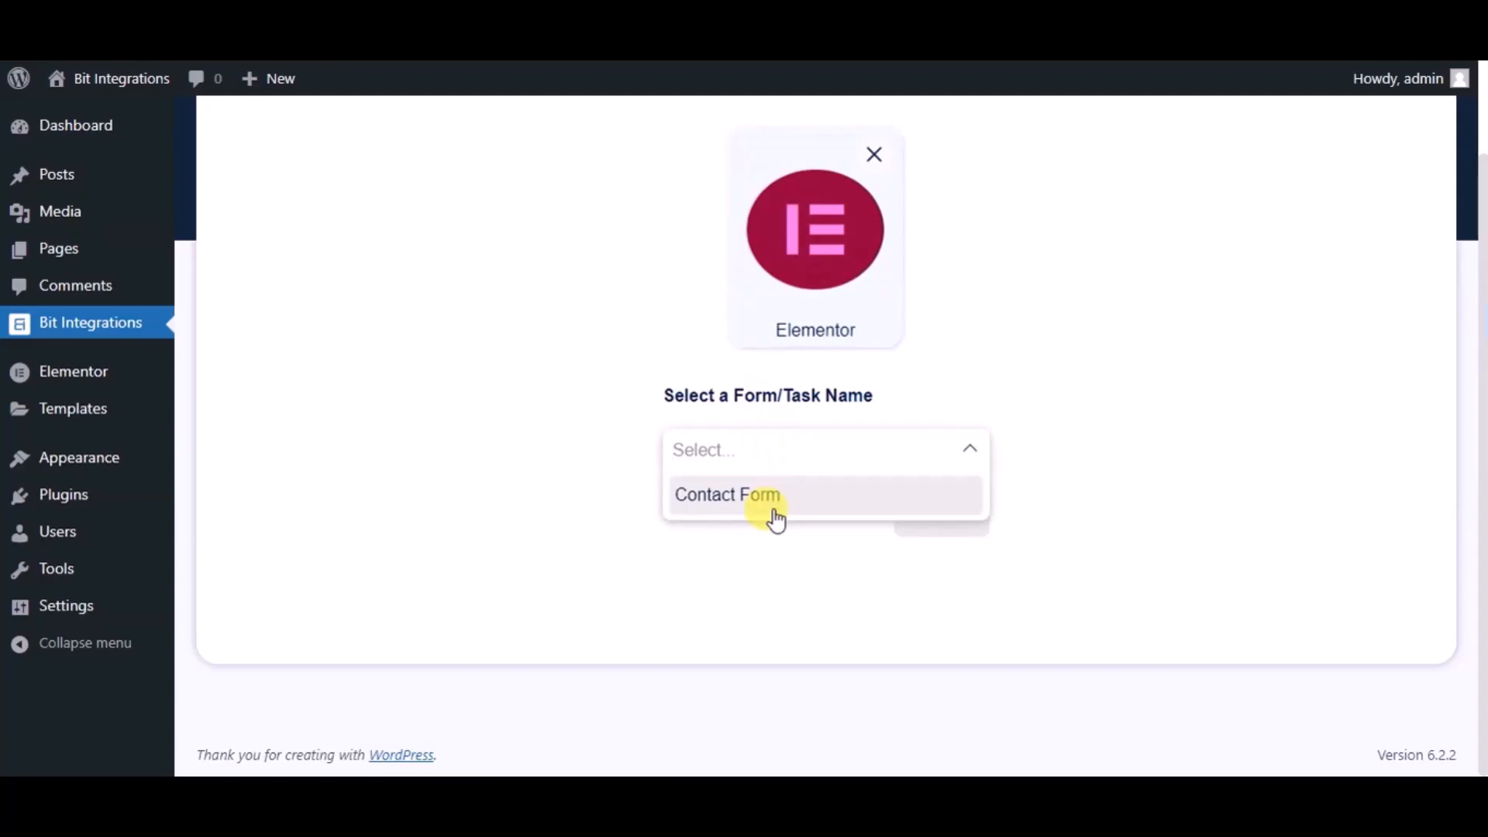
click(727, 494)
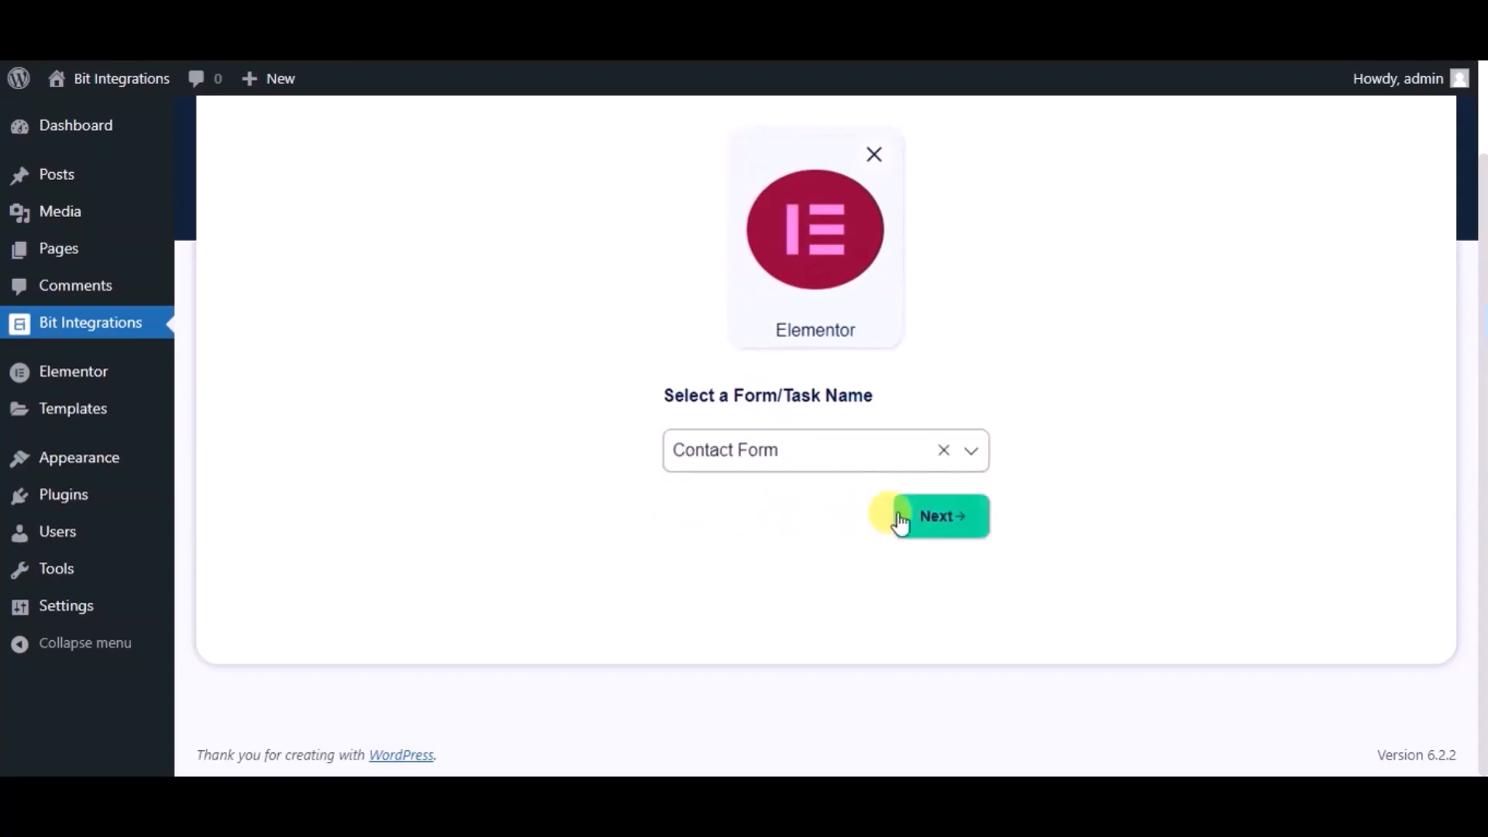
click(934, 515)
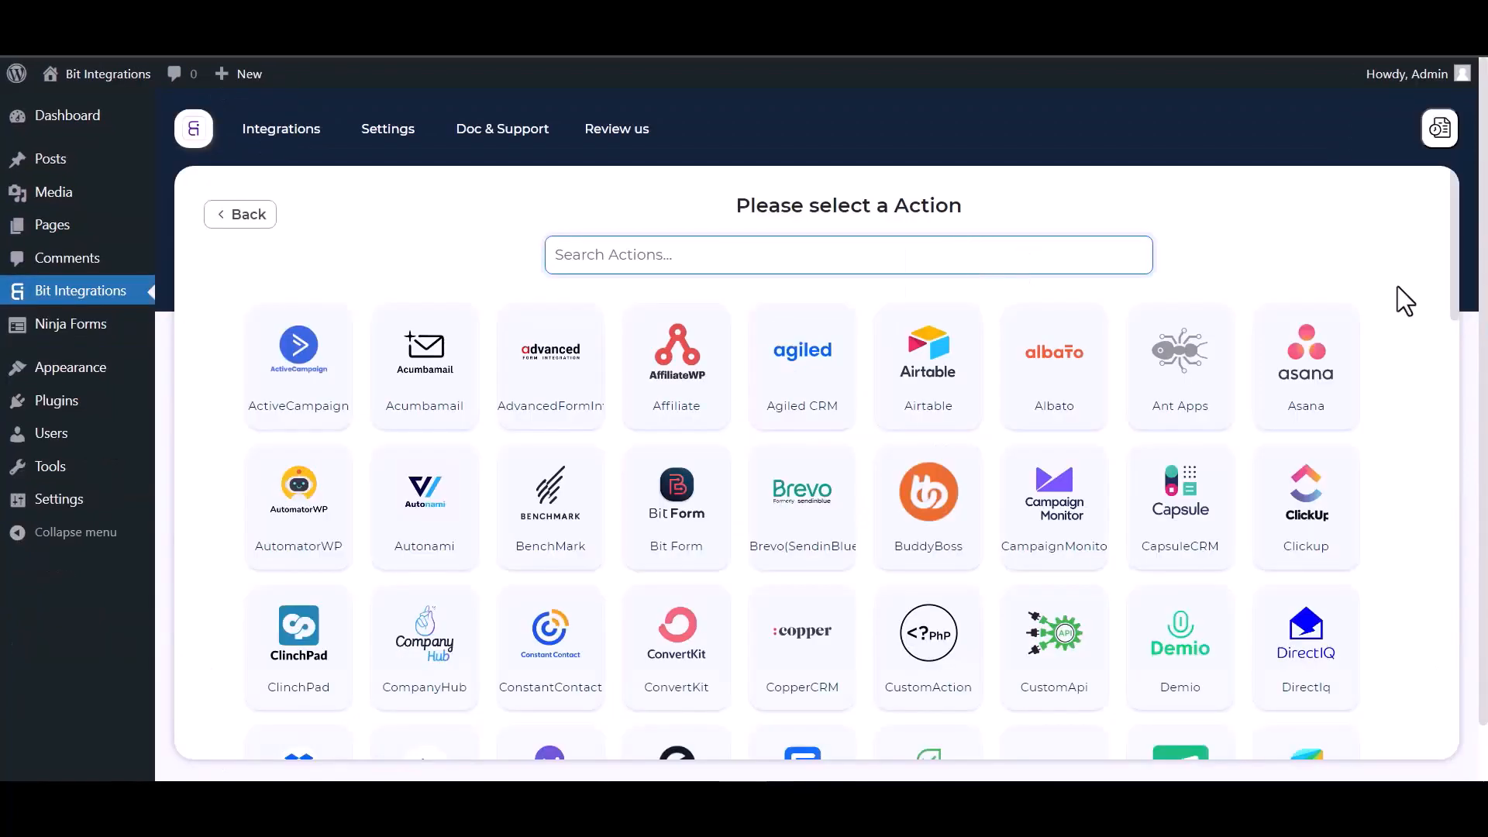
Step: Search 'pipe' and choose PipeDrive as the action
text(pipe)
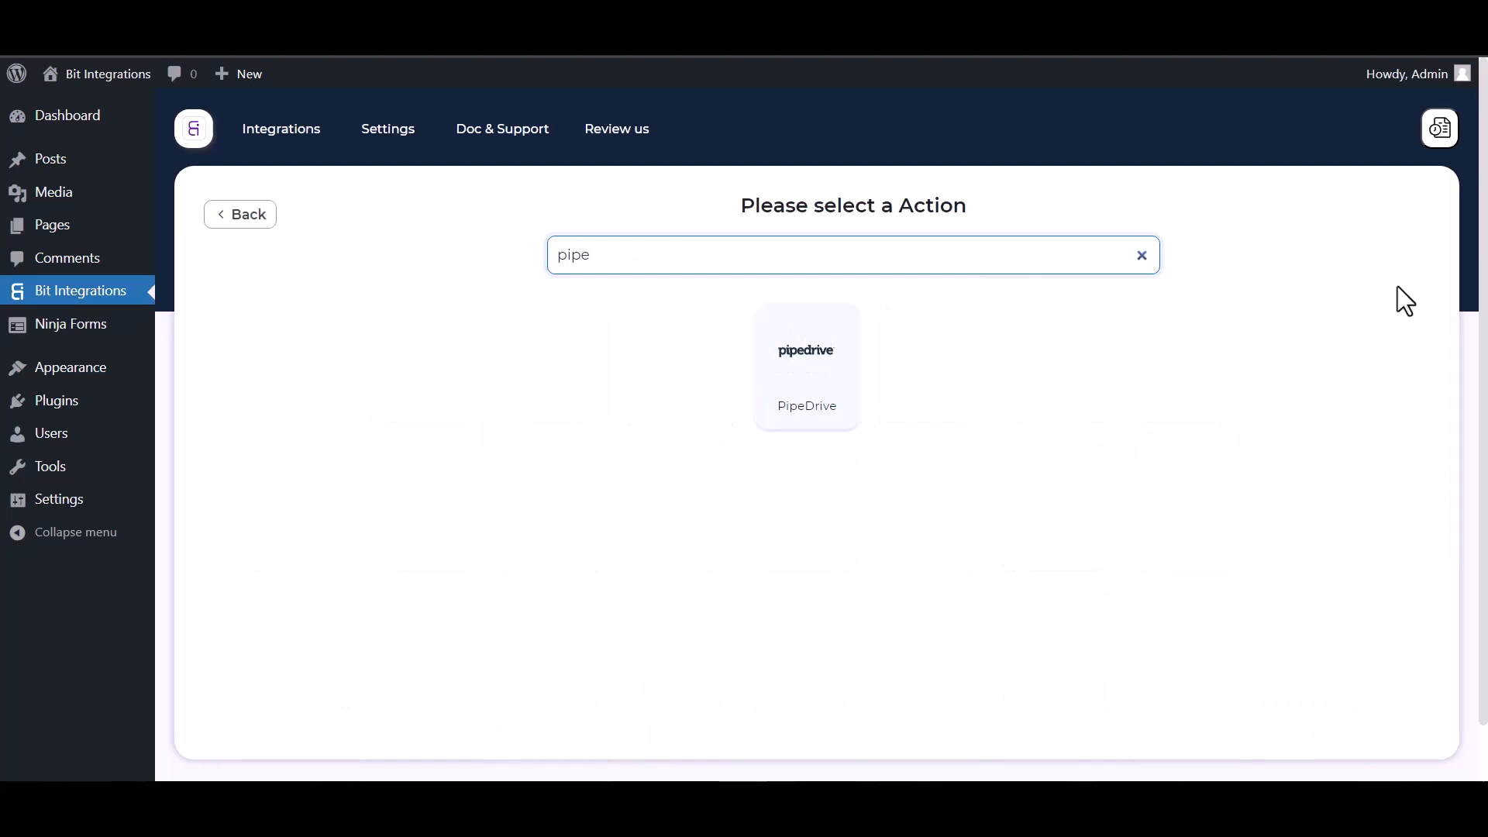
click(806, 367)
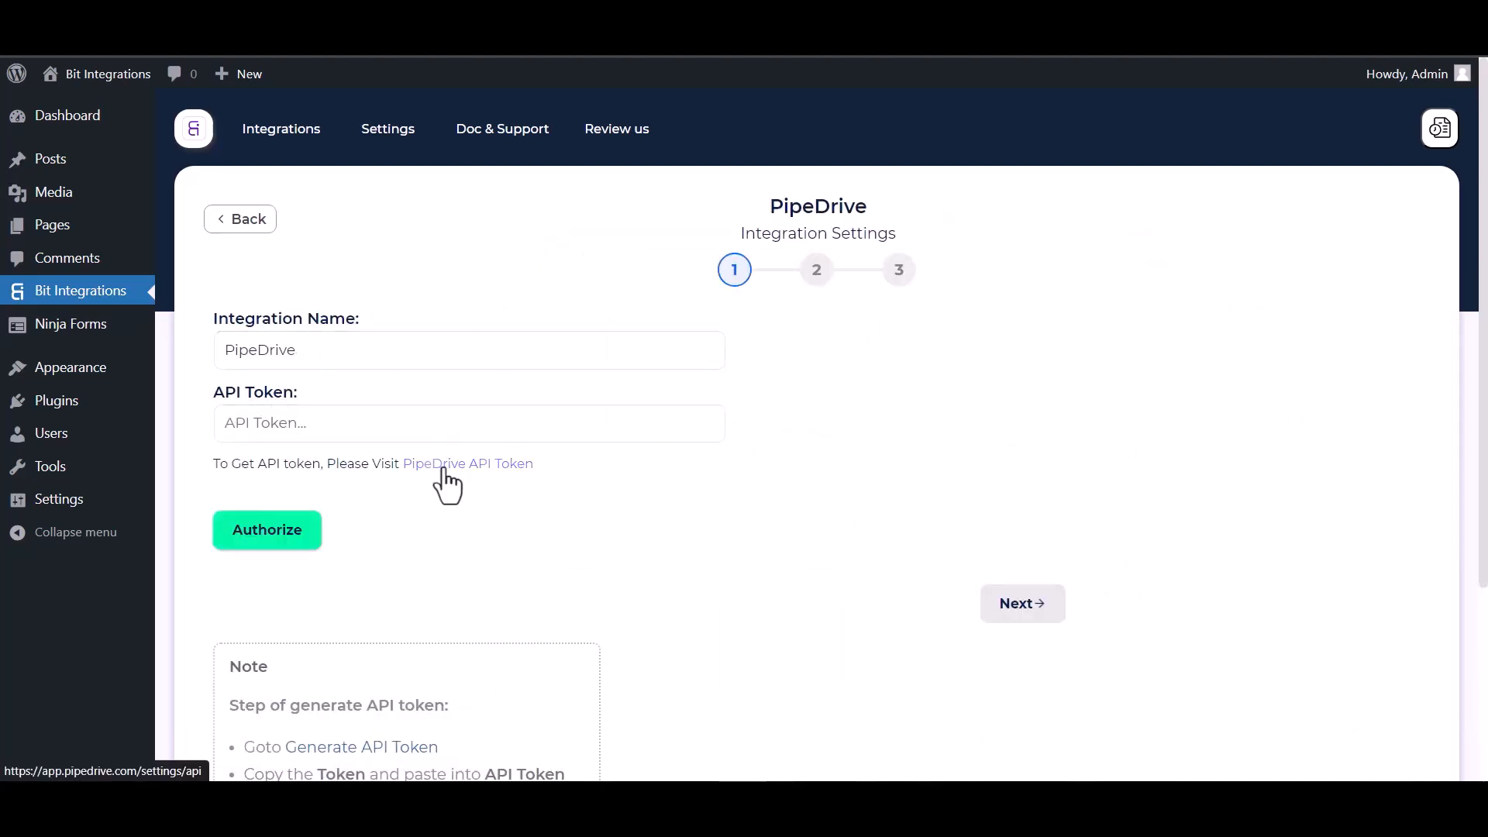
Step: Authorize PipeDrive with the copied API token and continue to the module settings
click(467, 463)
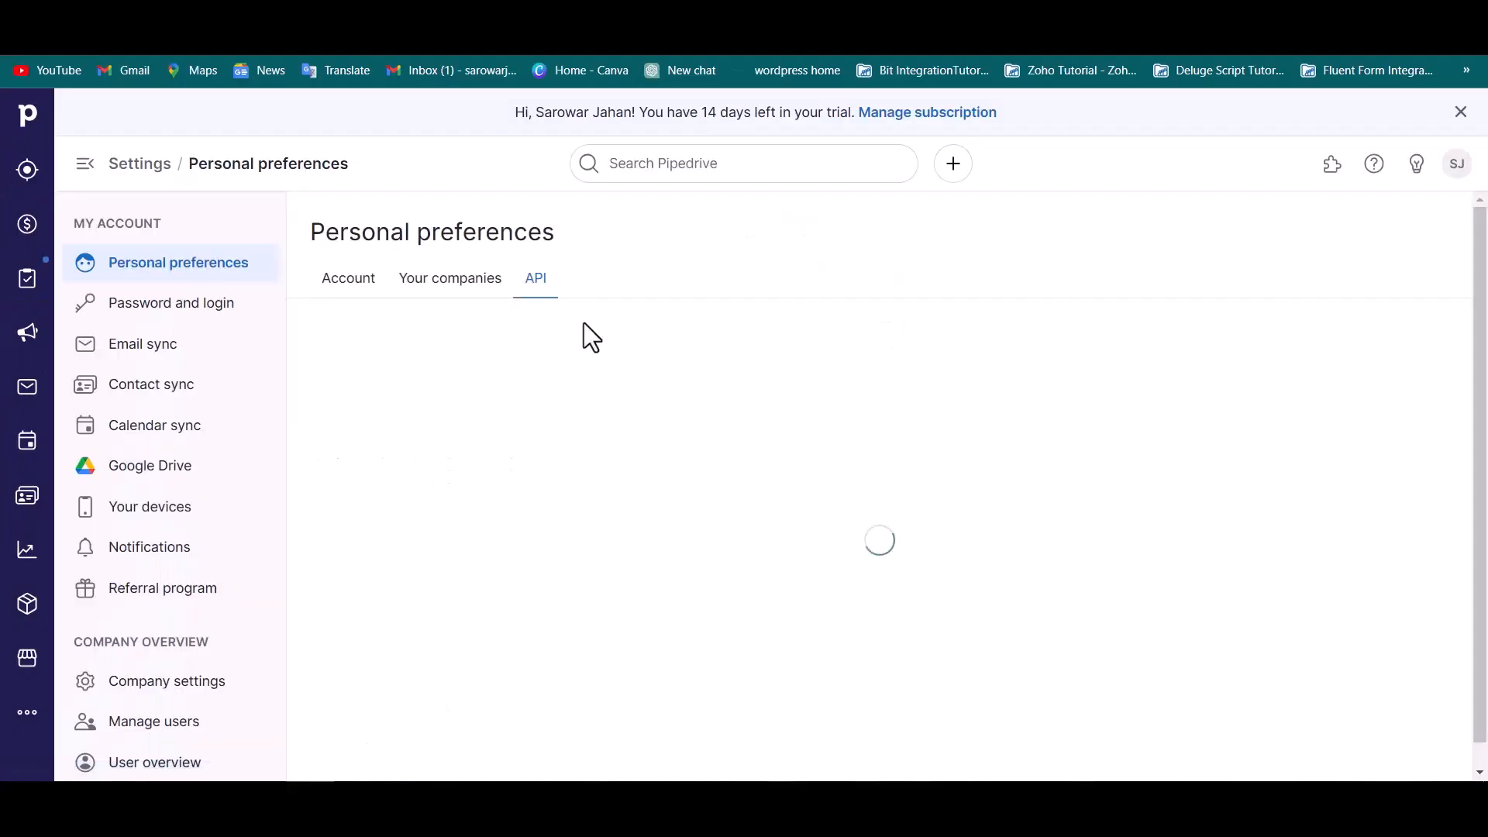
click(700, 369)
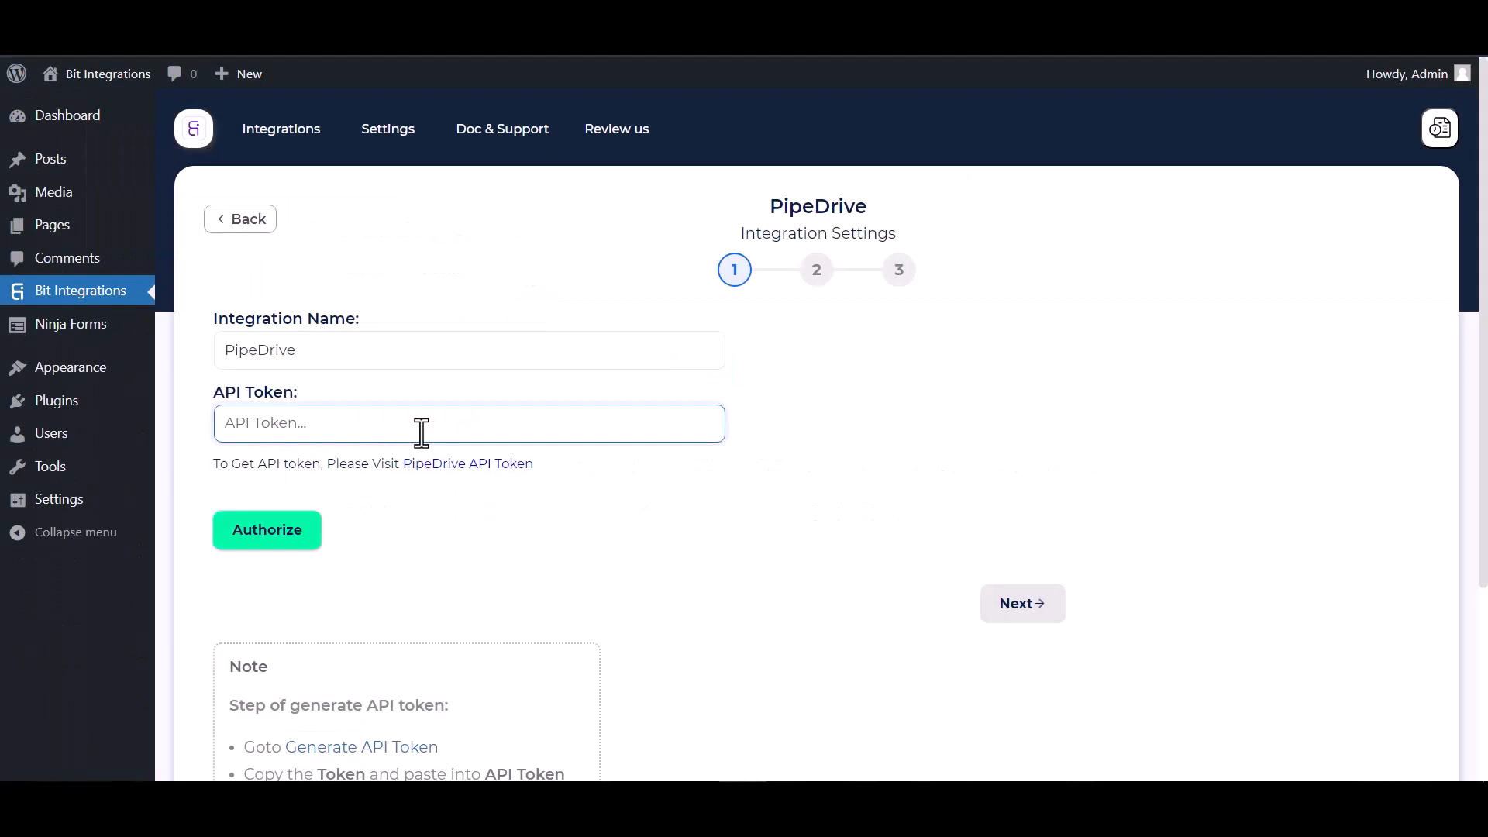
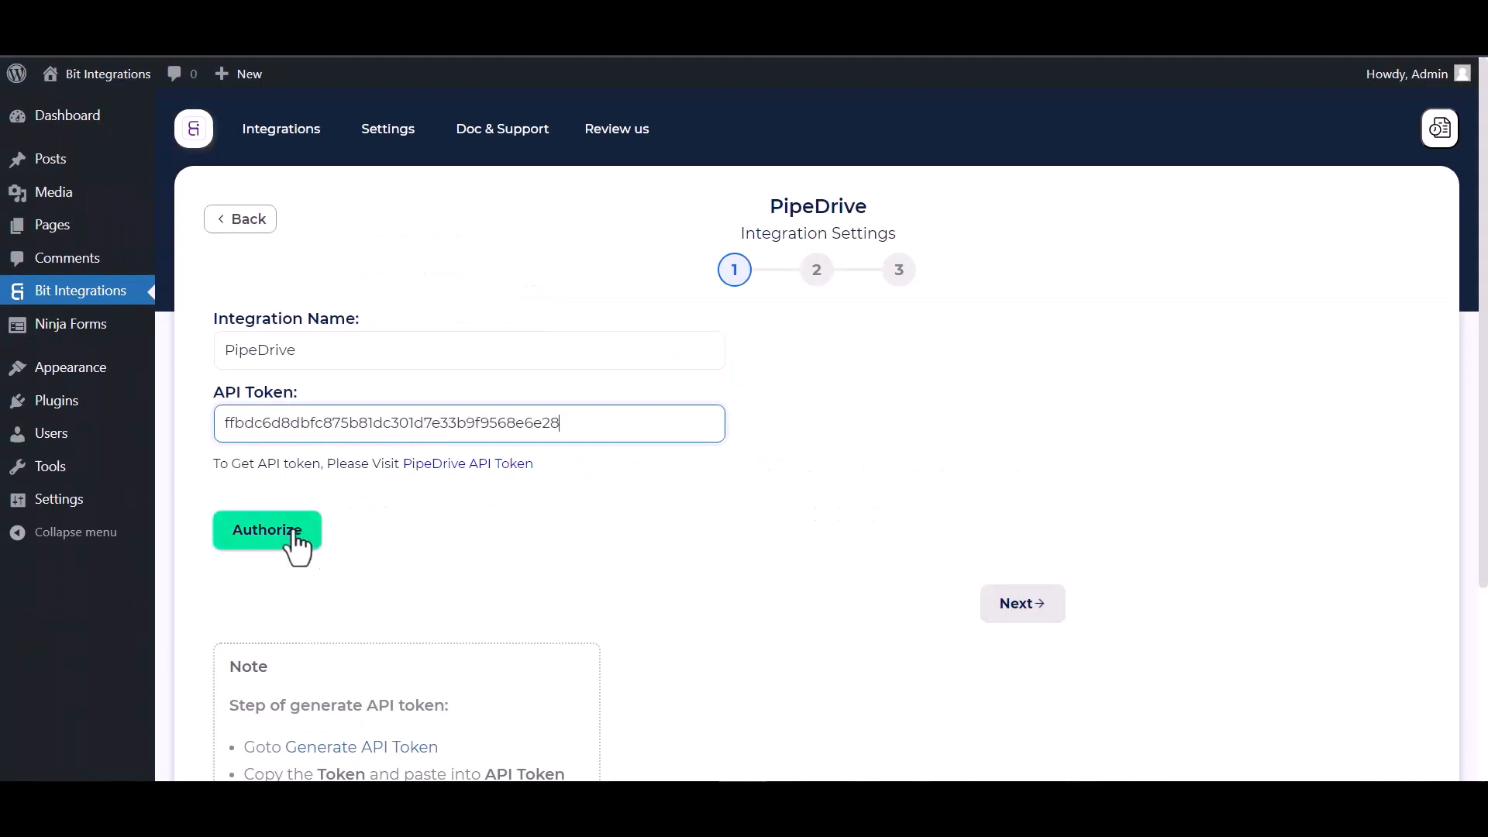
click(266, 530)
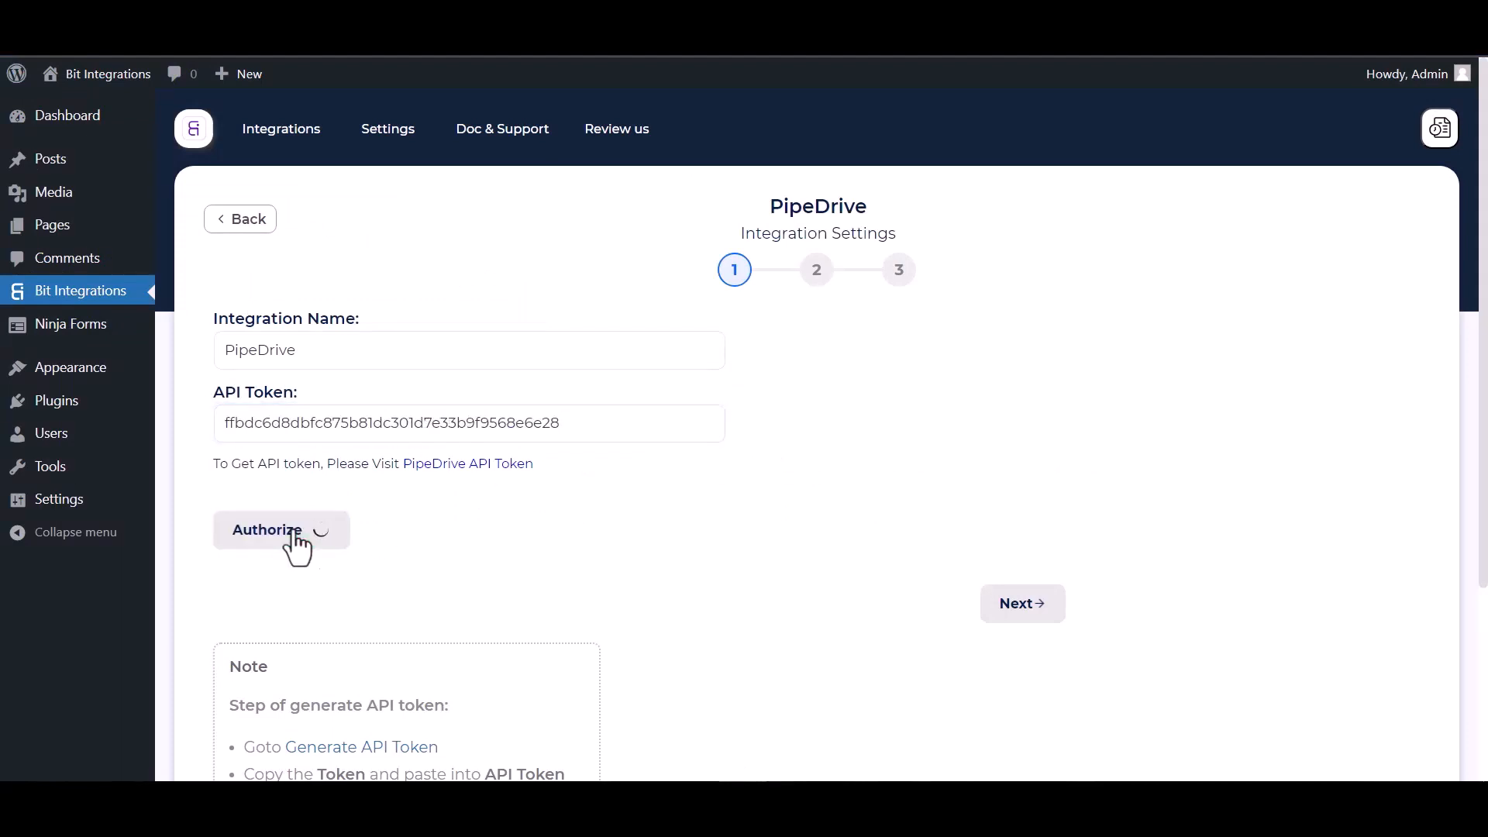
click(281, 530)
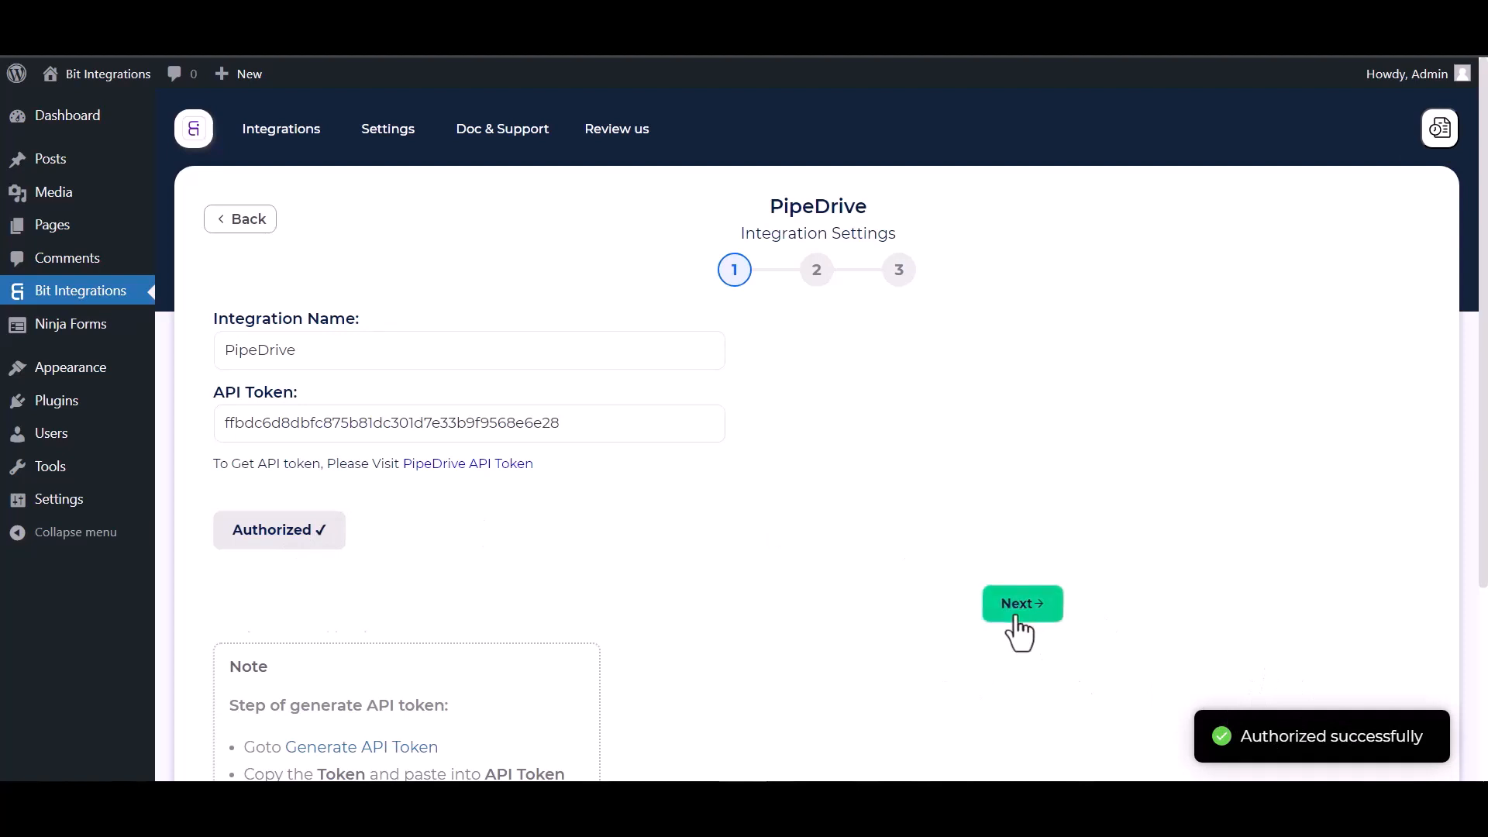
click(1021, 603)
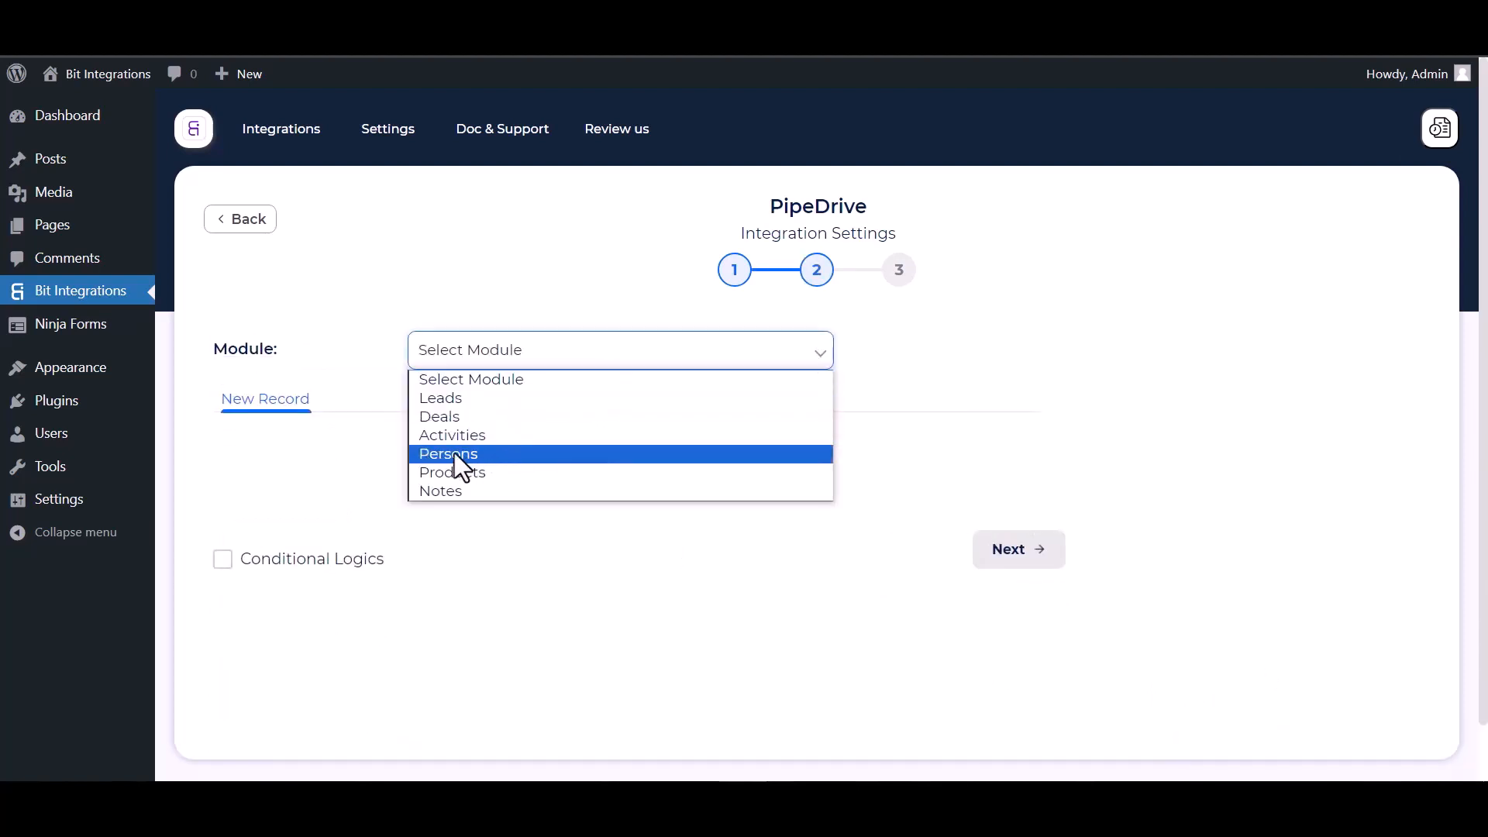
Step: Choose the Persons module and map Name, Email and Phone to matching PipeDrive fields
click(446, 454)
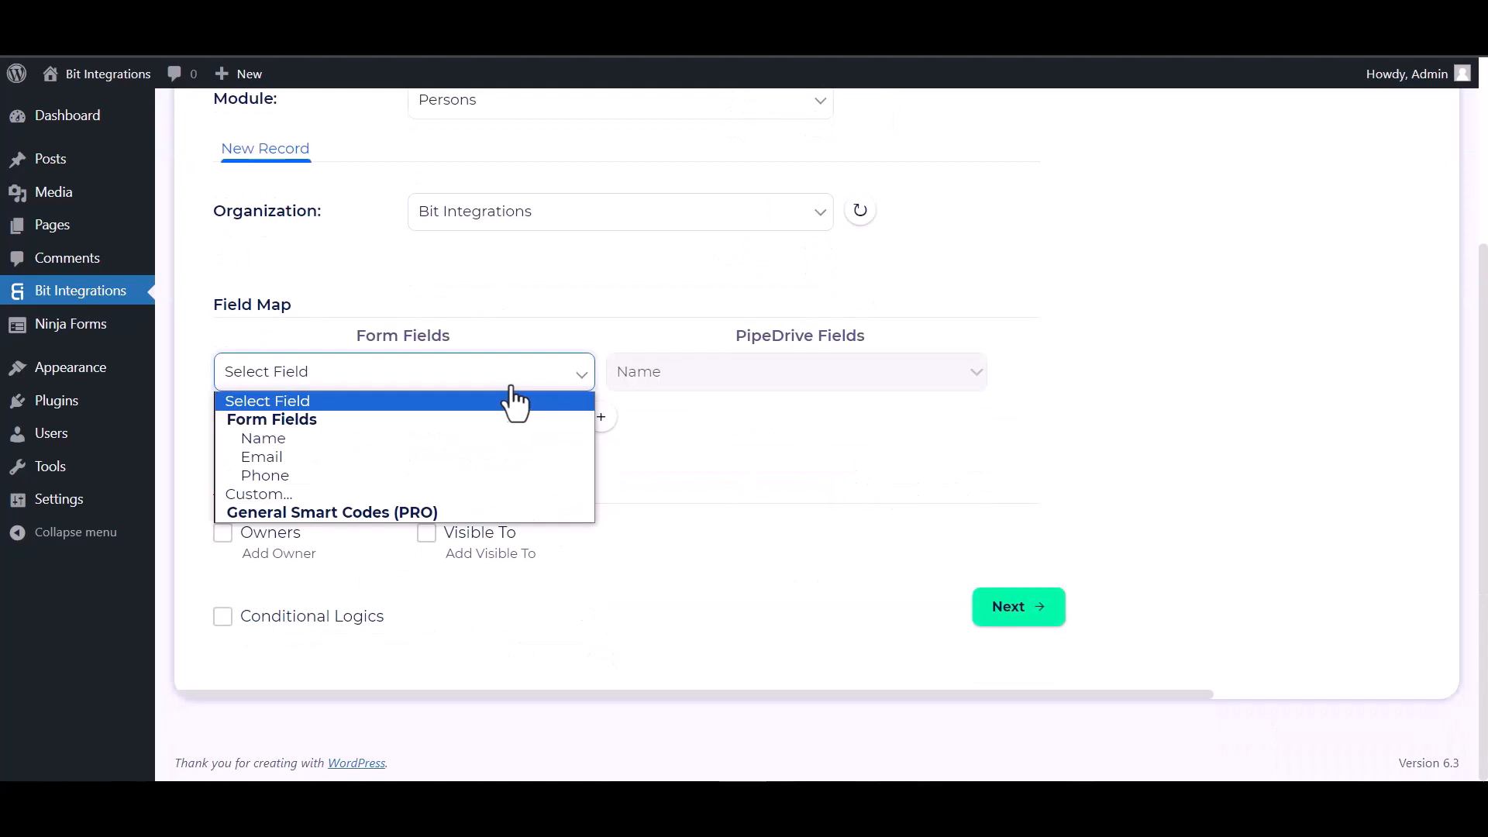
click(264, 437)
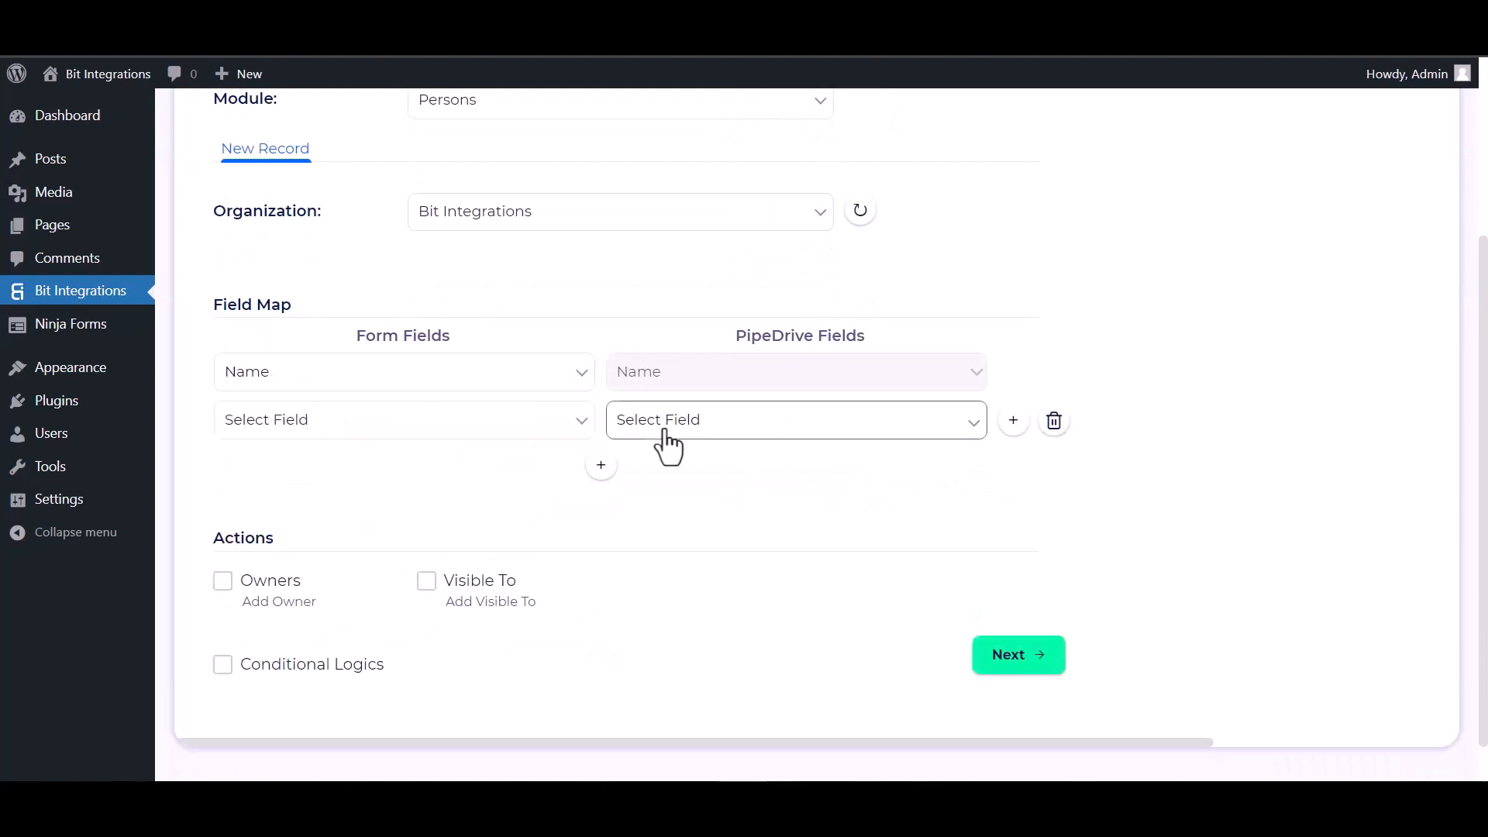
click(795, 420)
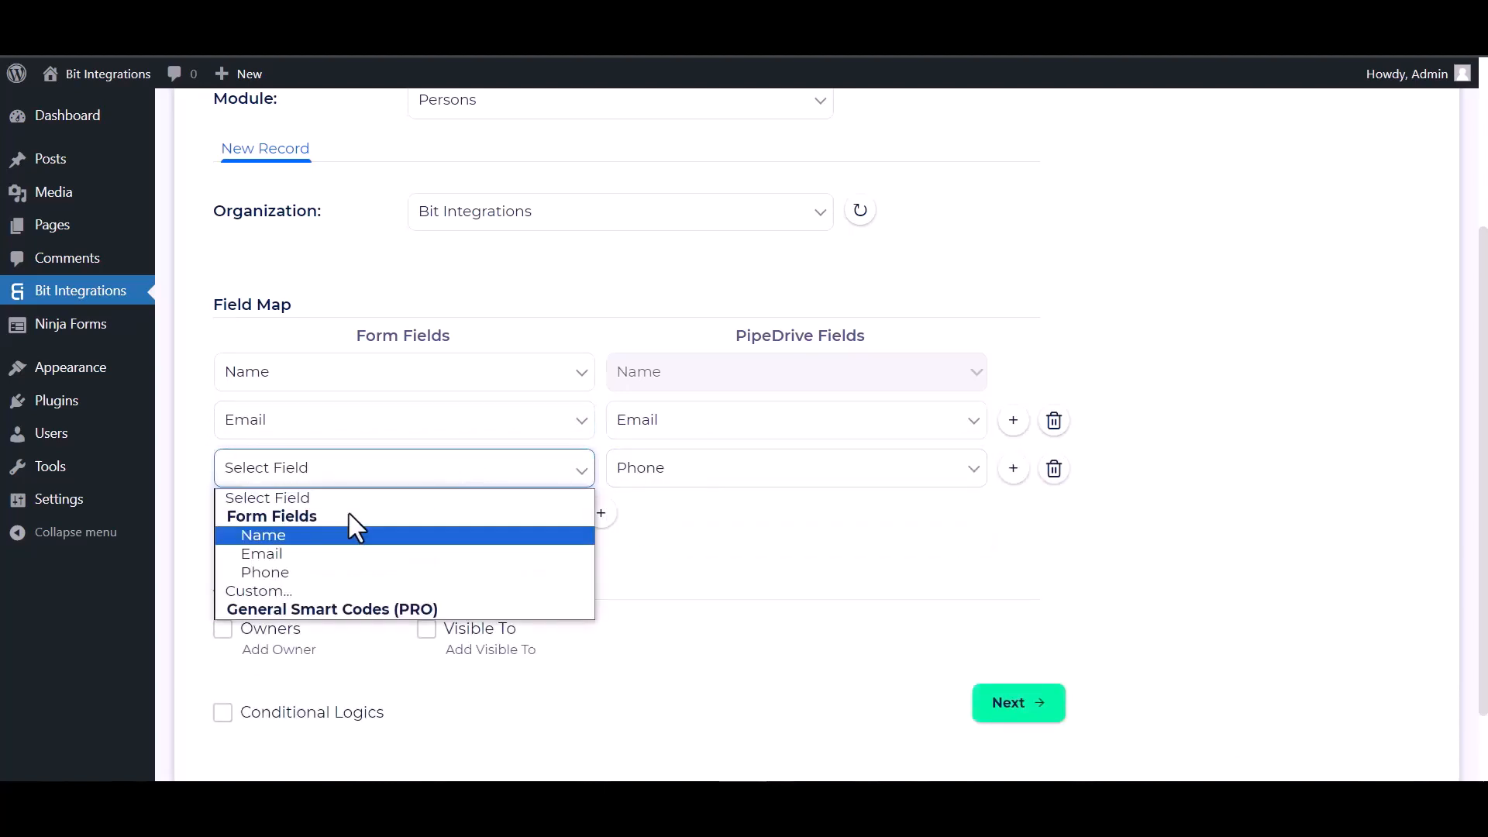
click(265, 572)
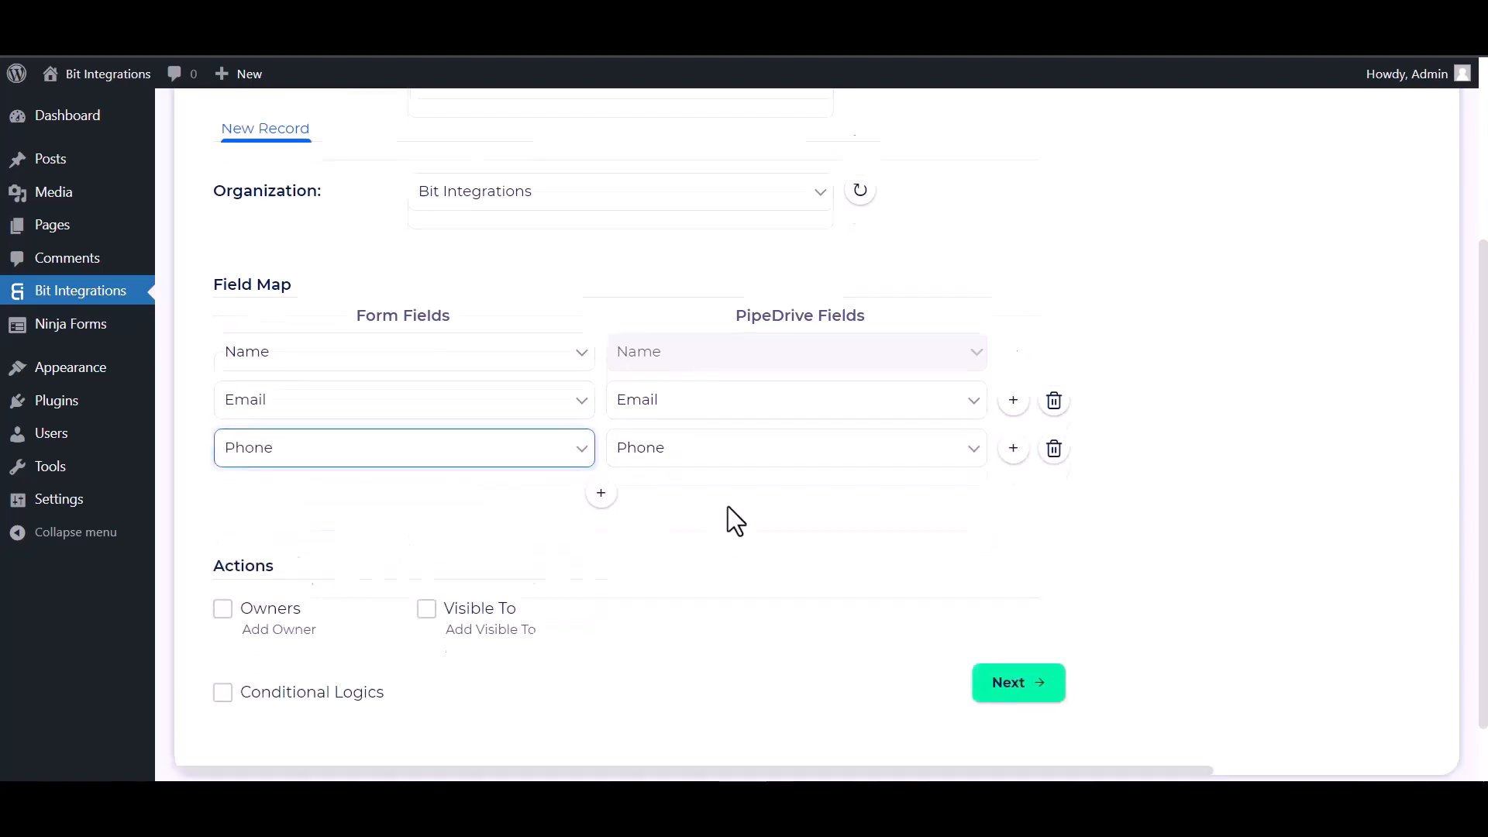
Step: Leave conditional logic off and finish and save the Pipedrive integration
scroll(down, 3)
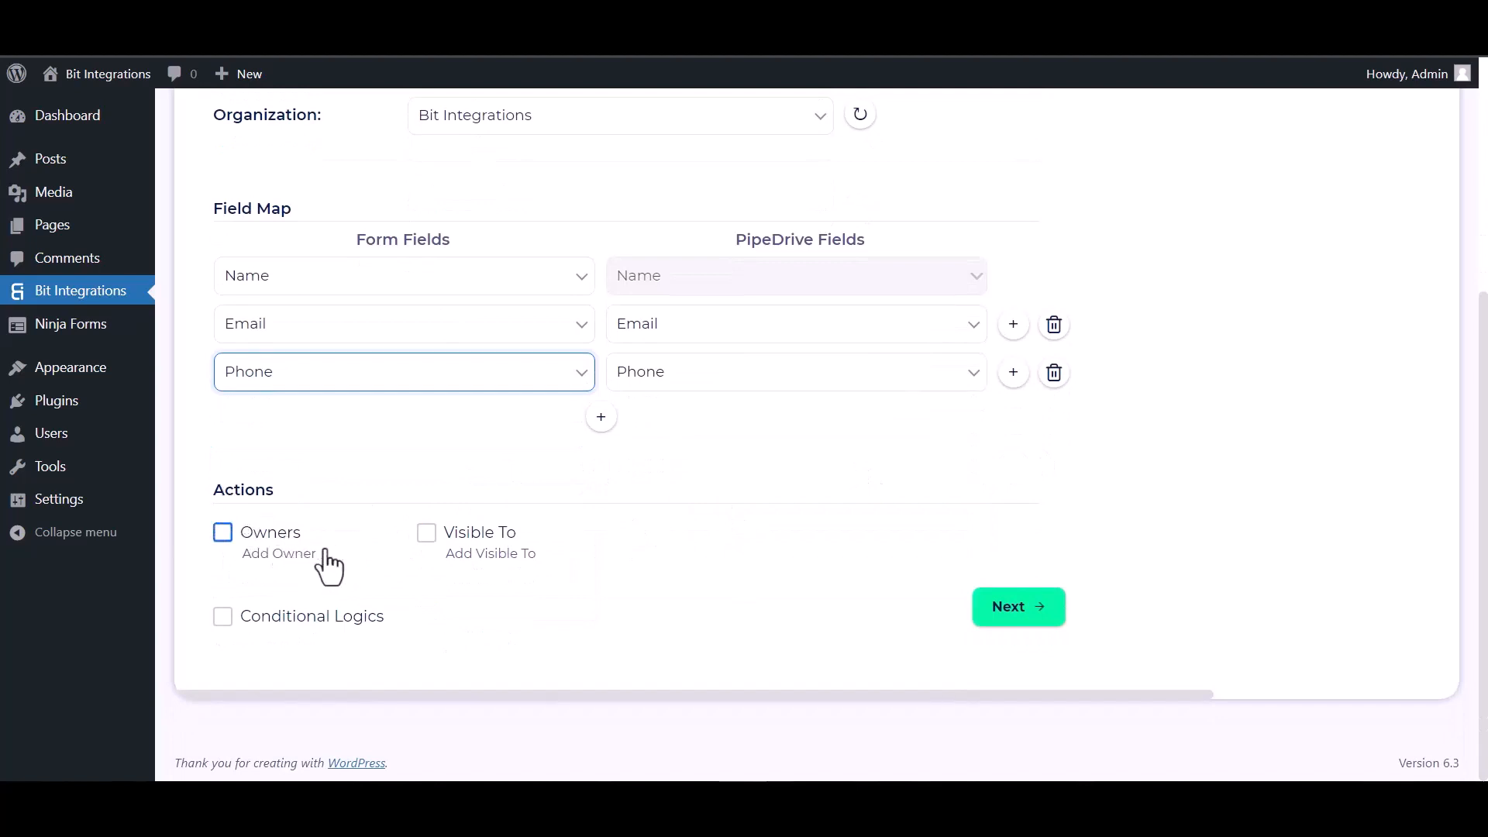
click(221, 616)
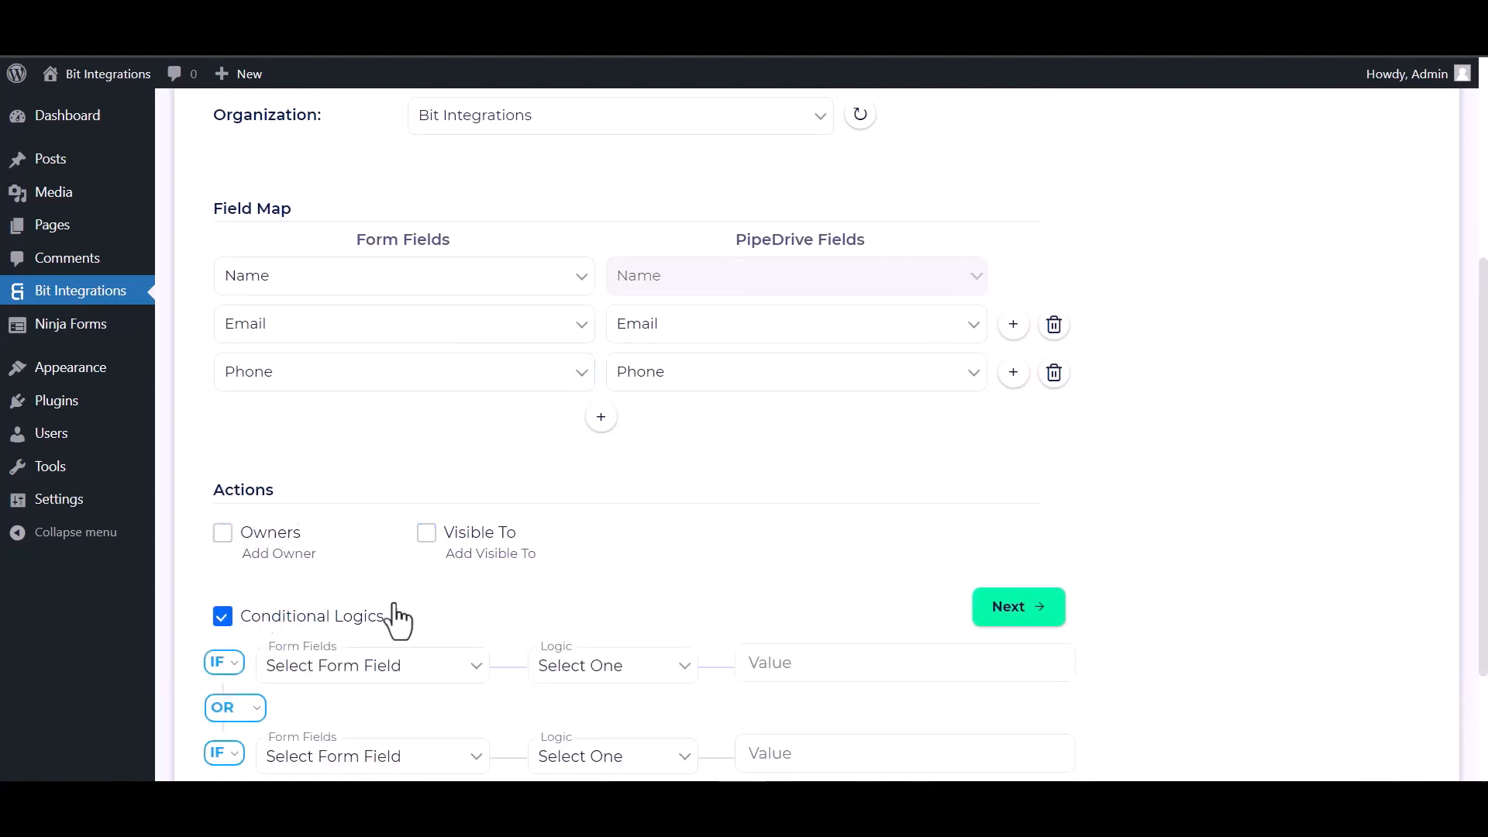
scroll(down, 3)
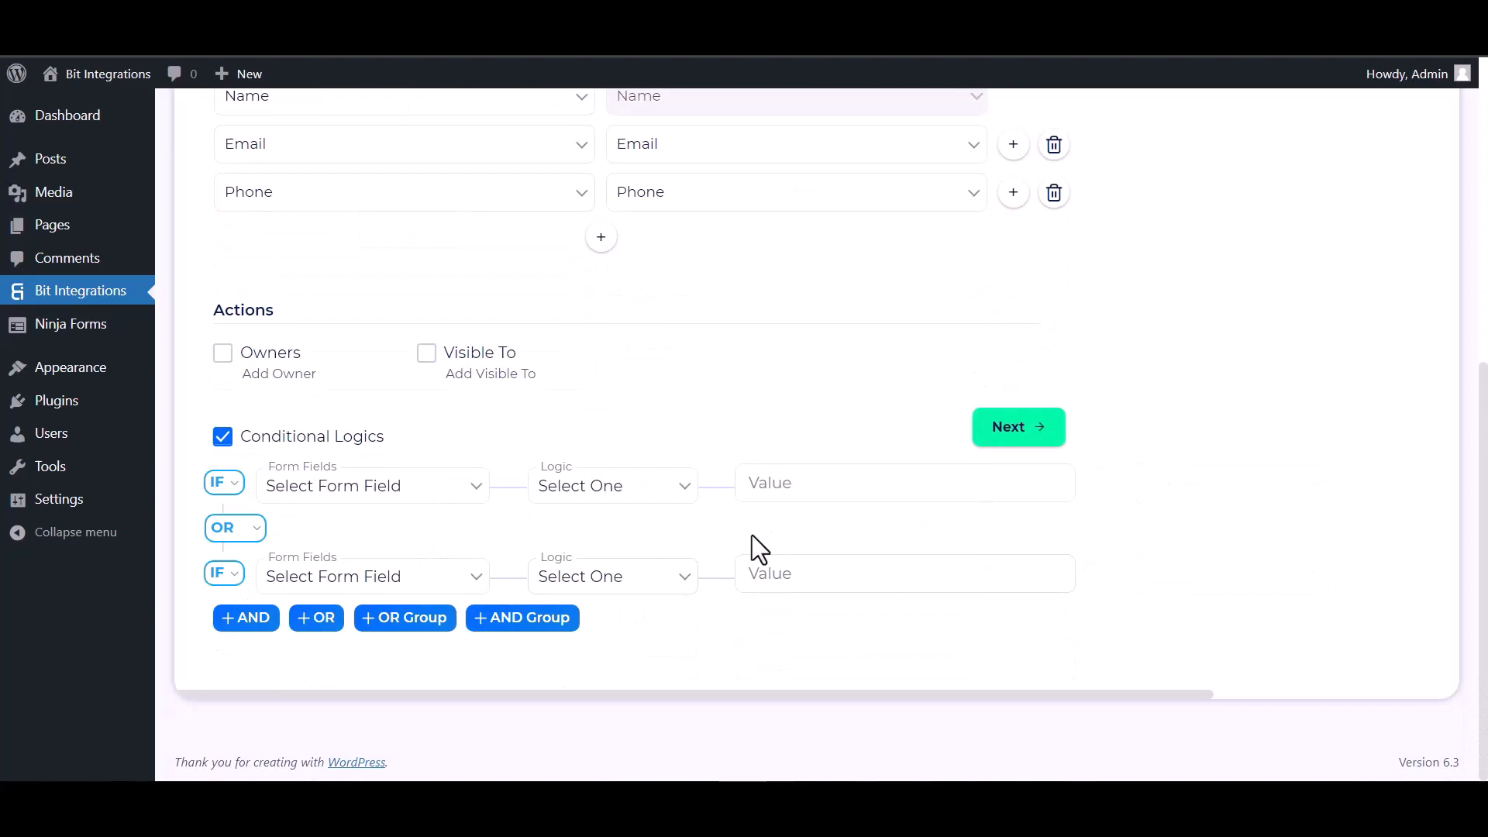
click(222, 436)
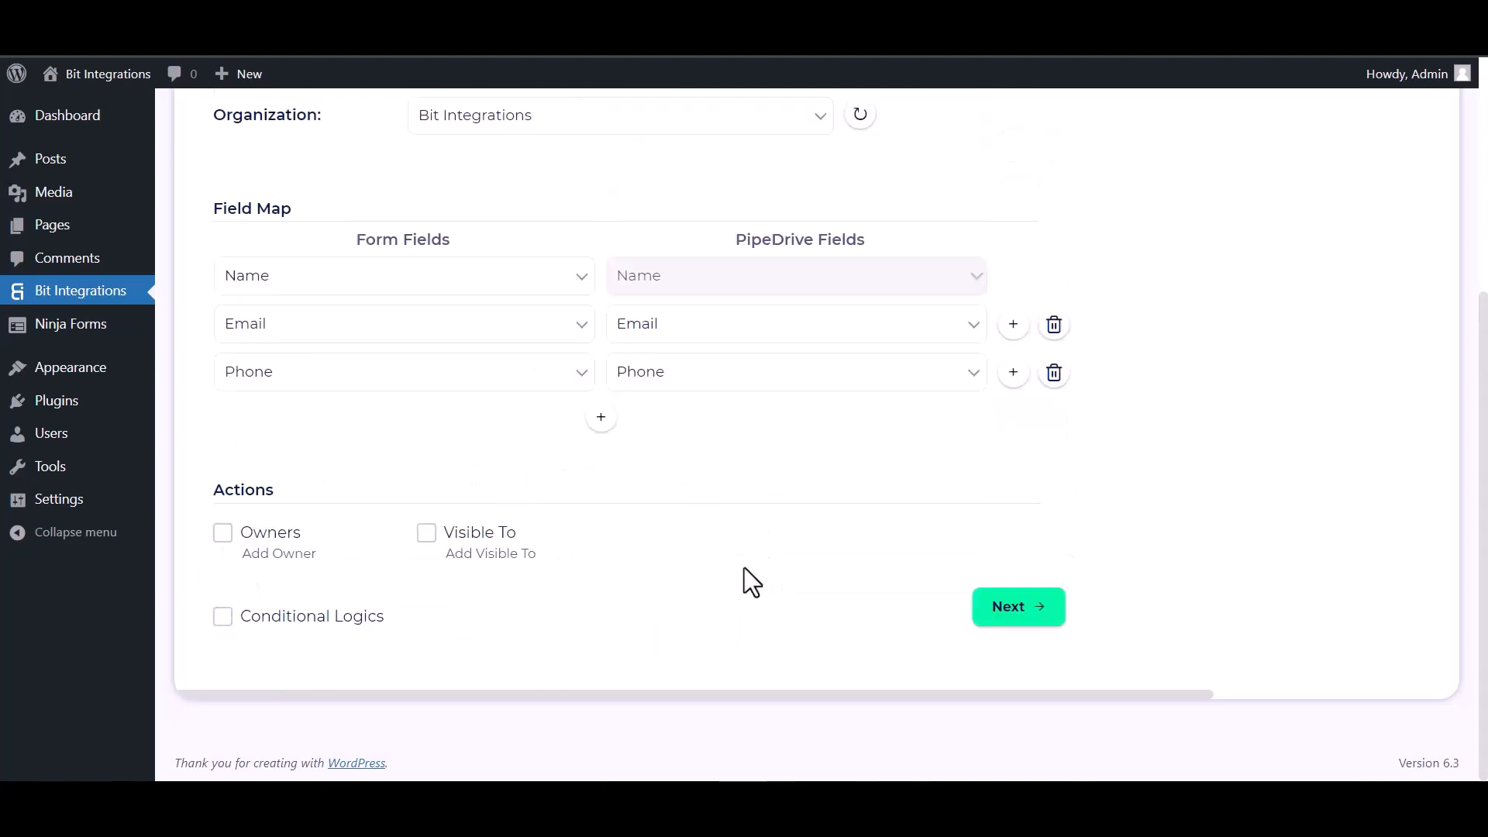
click(1017, 606)
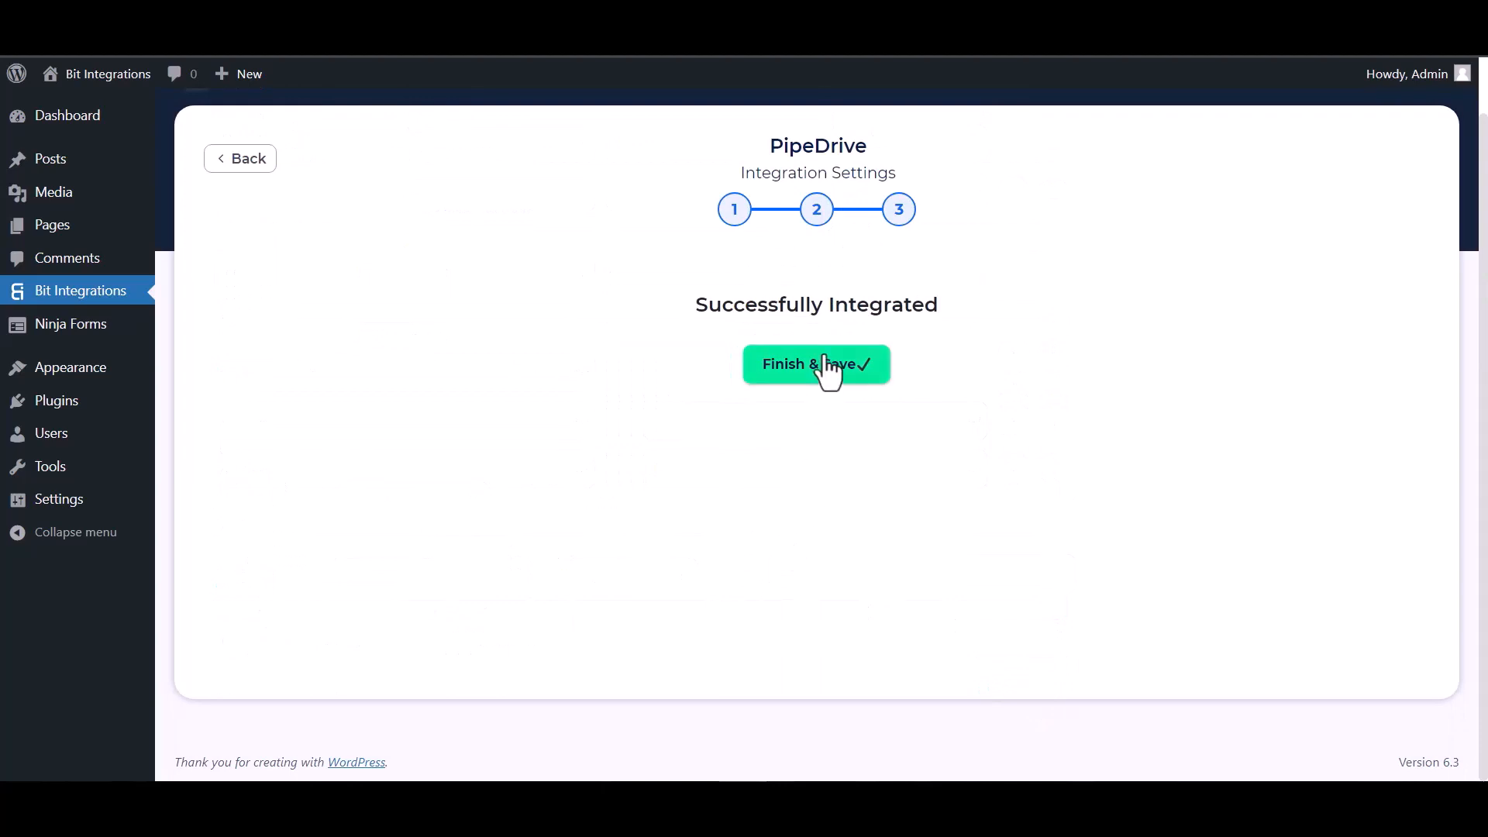
click(813, 364)
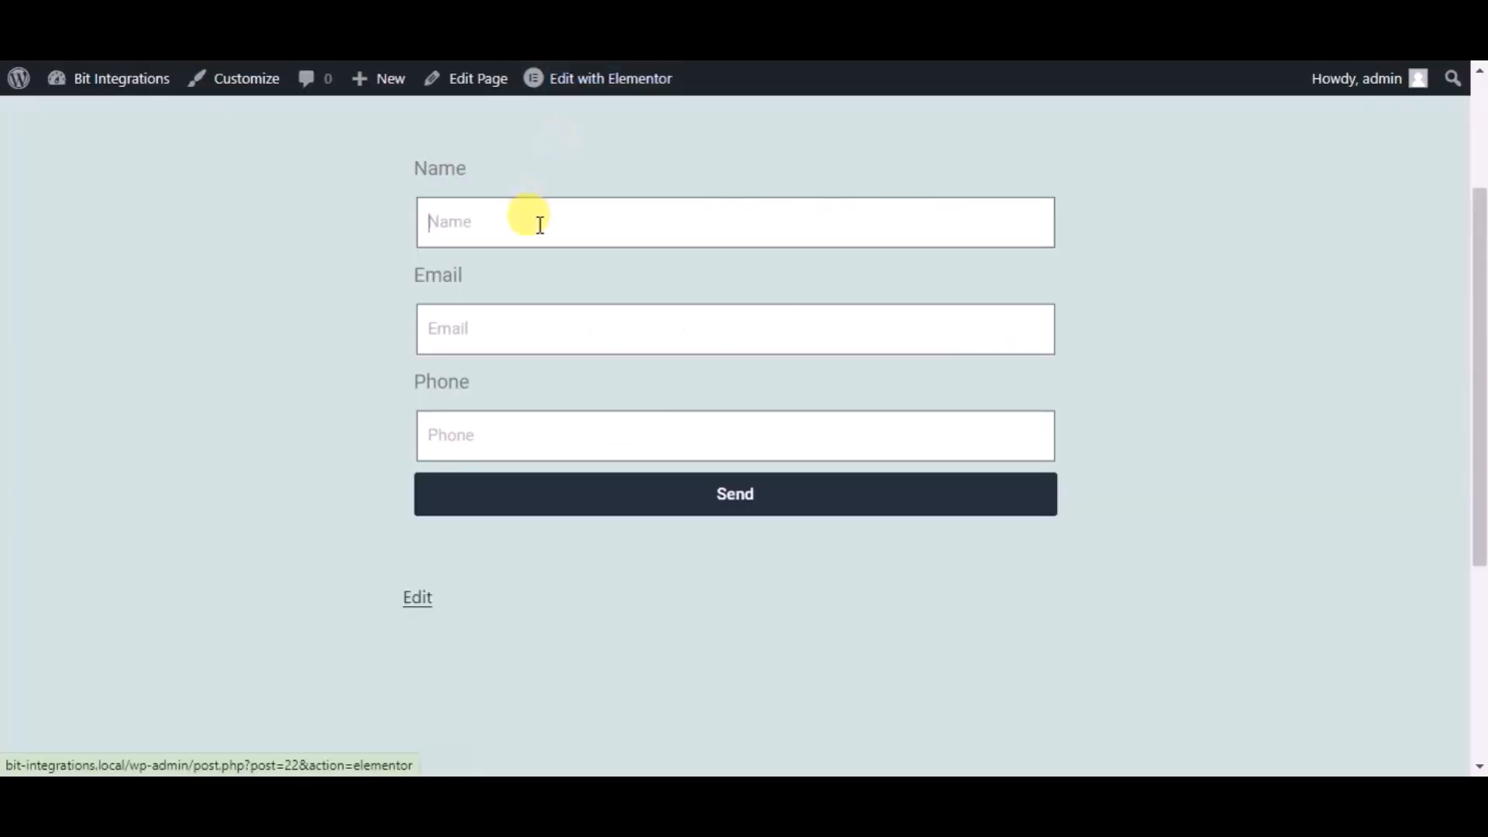
text(Bit)
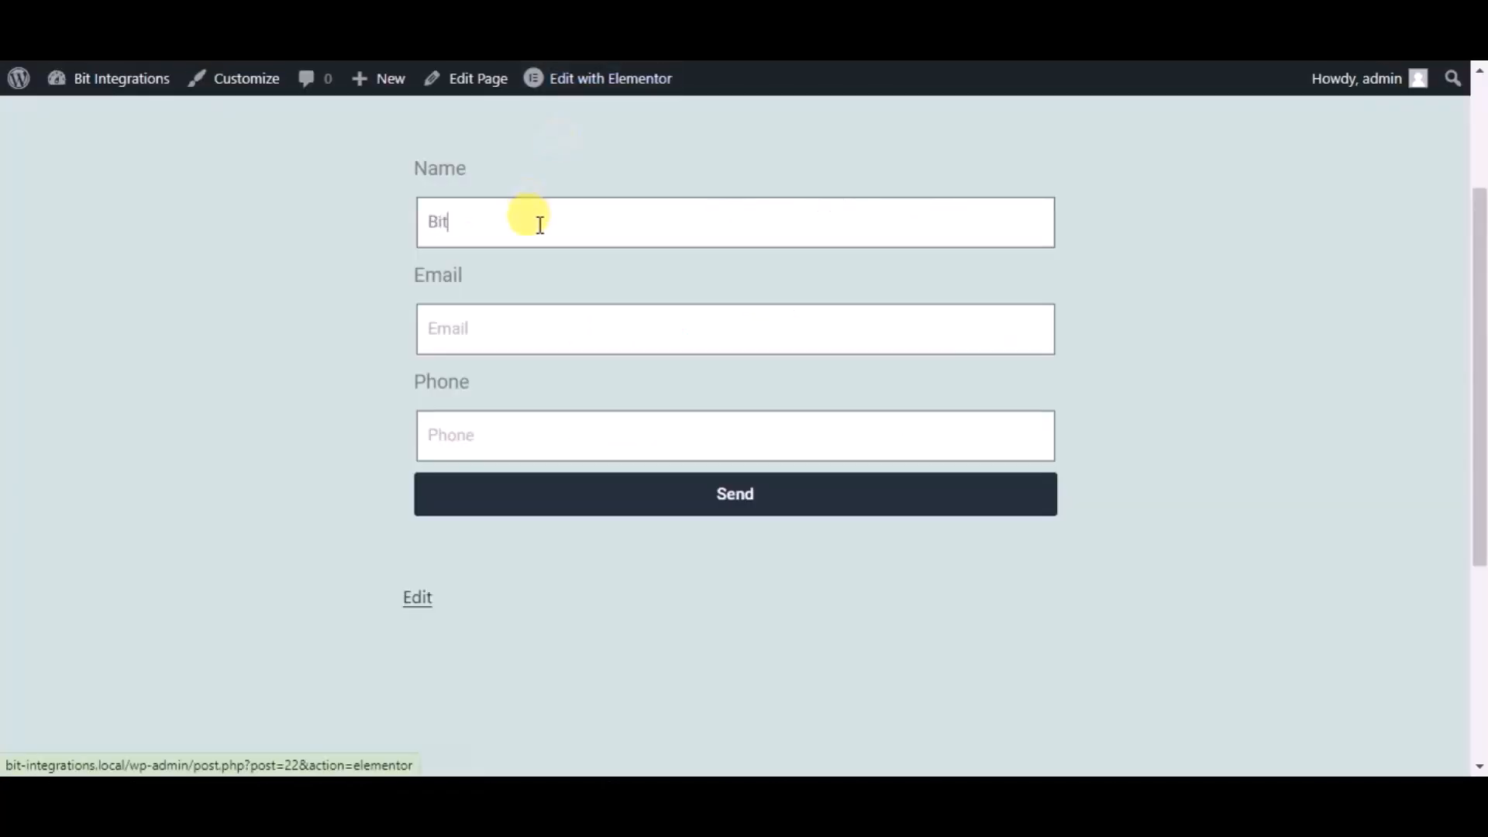
text(Int)
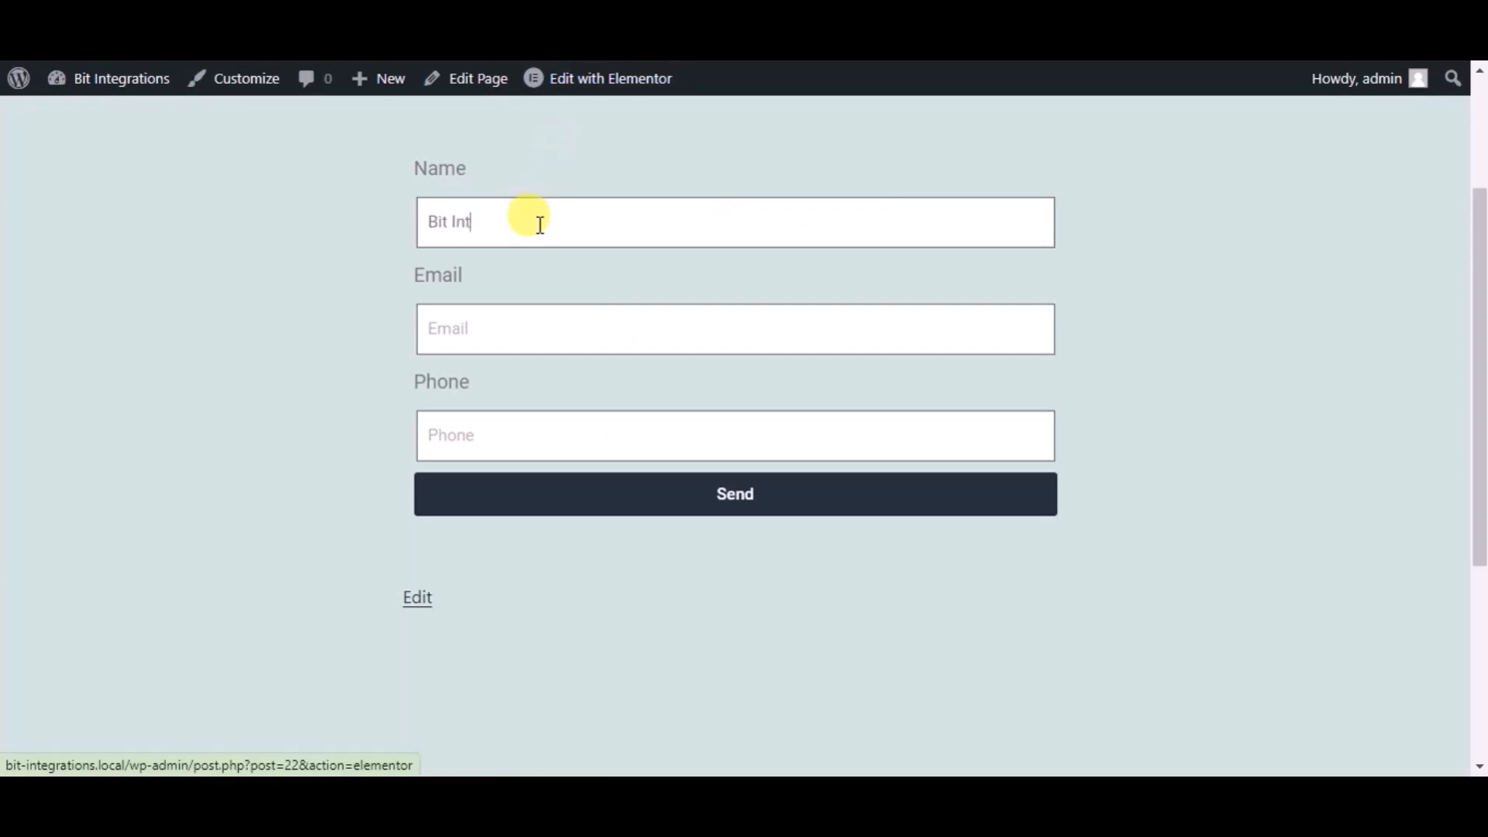
text(egrations)
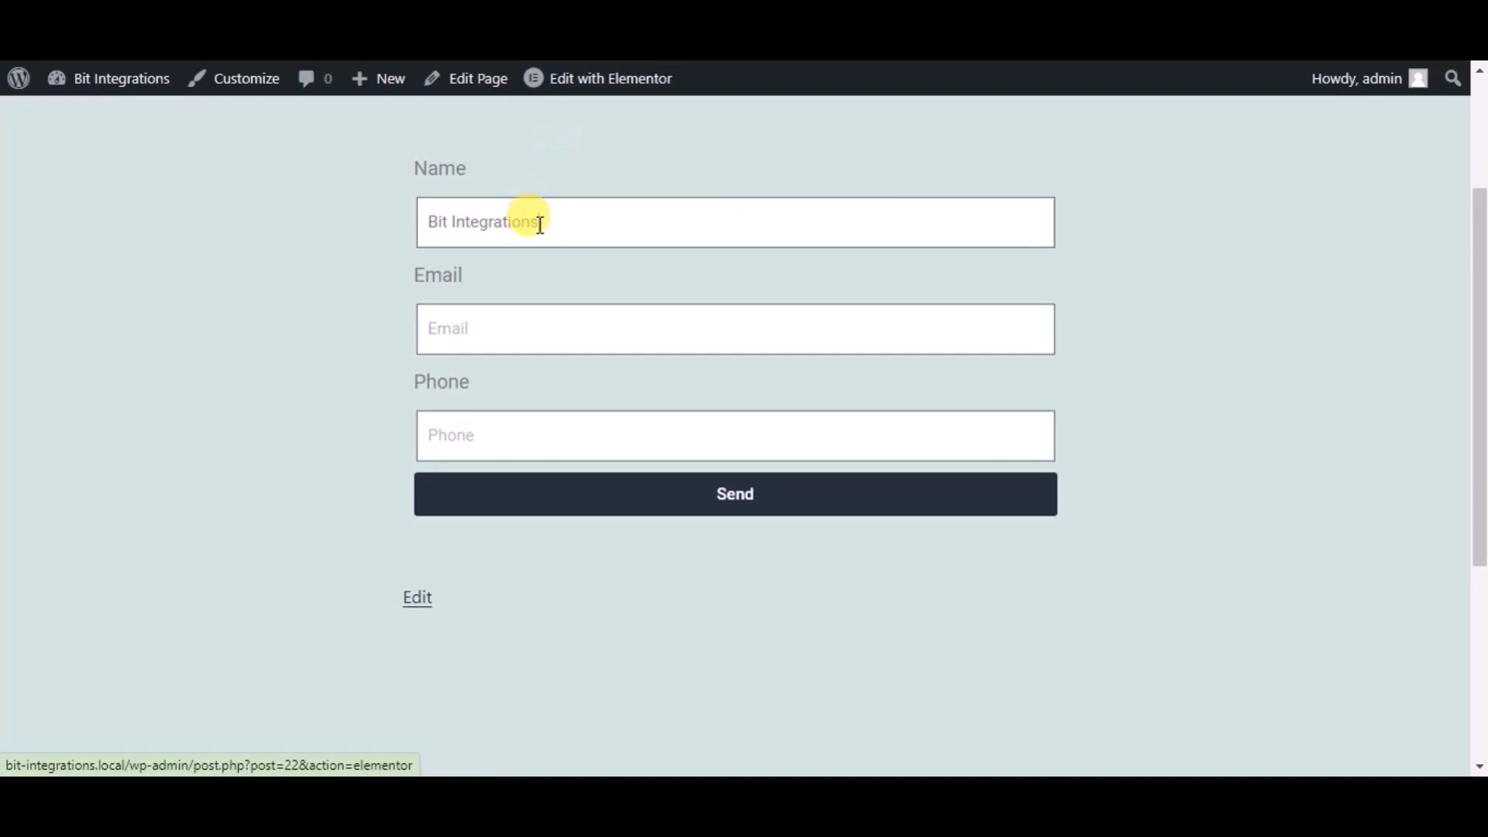
mouse_move(530, 335)
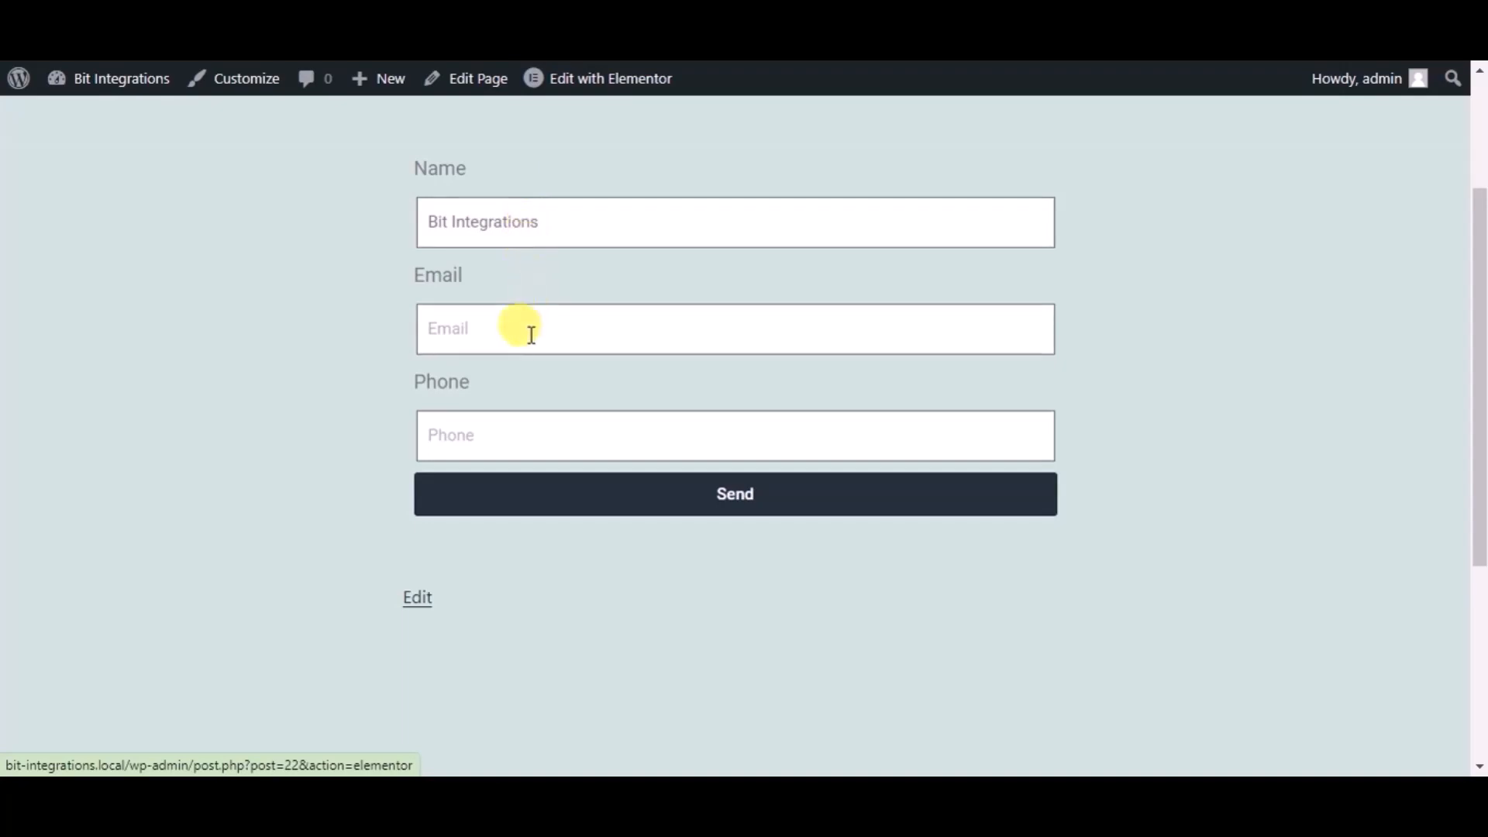
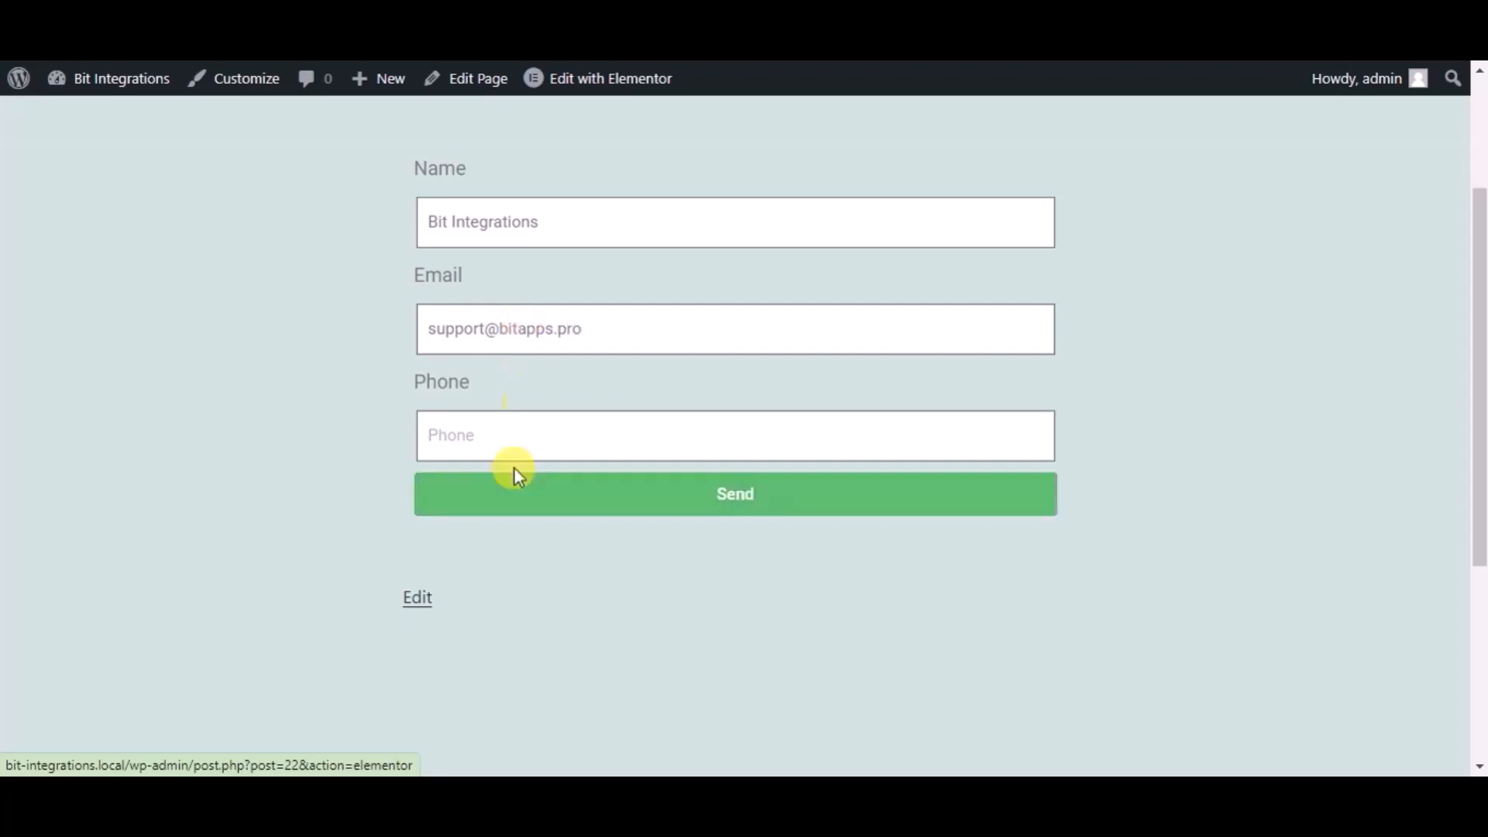
Step: Enter phone 444555666 and send the contact form
text(444)
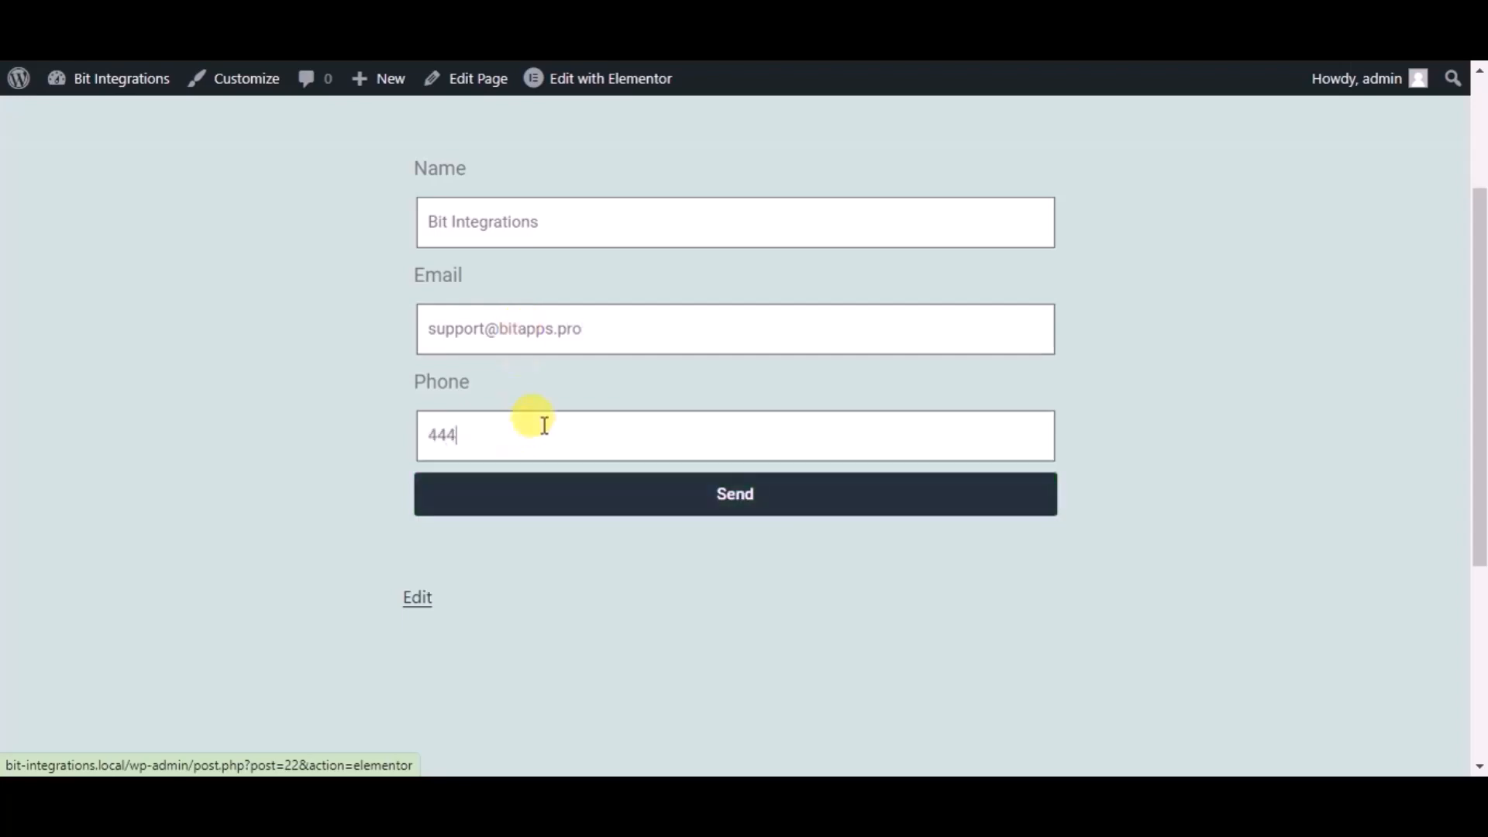
text(555666)
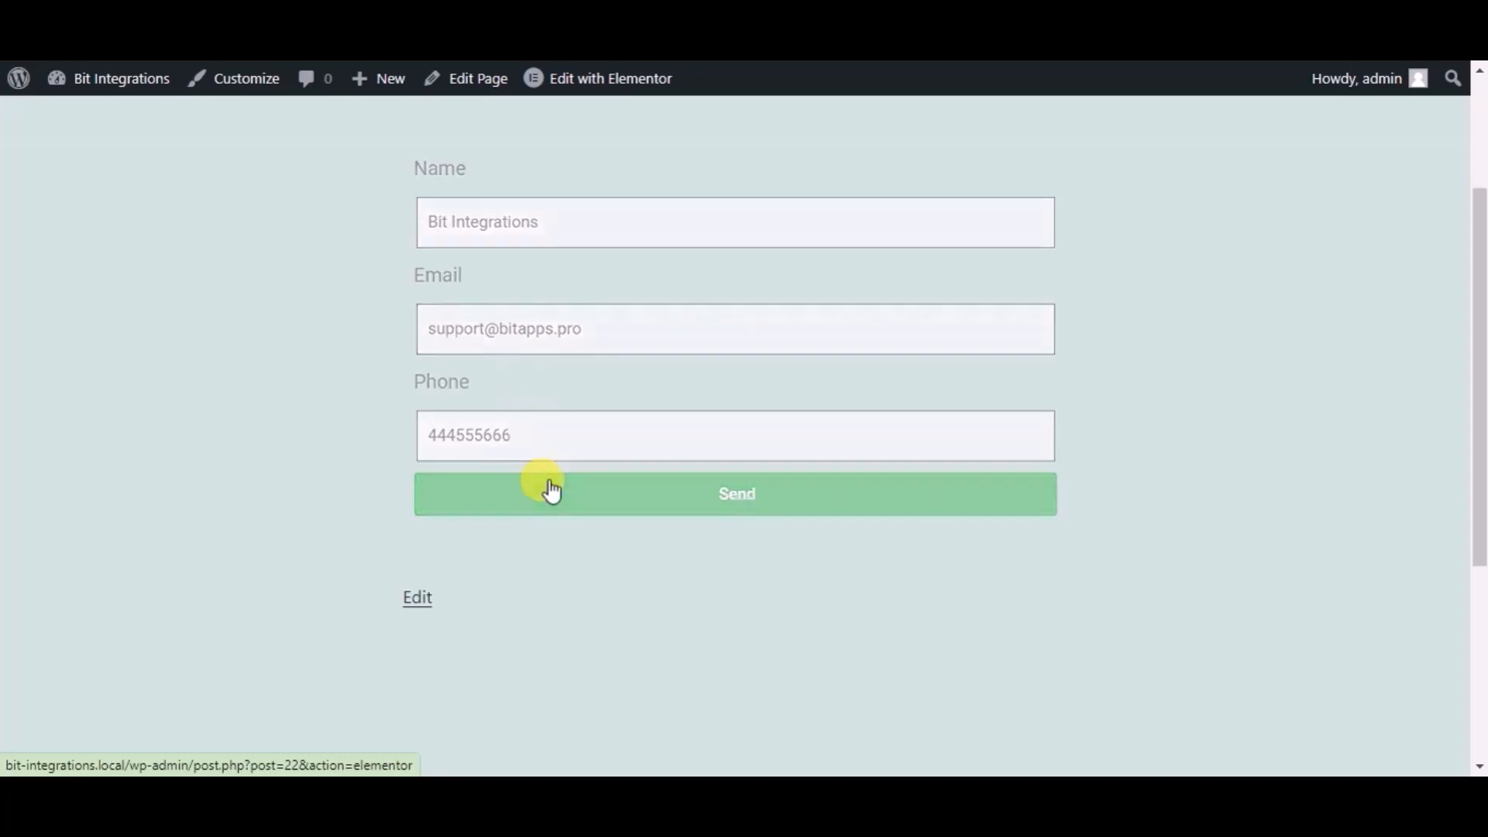
click(735, 493)
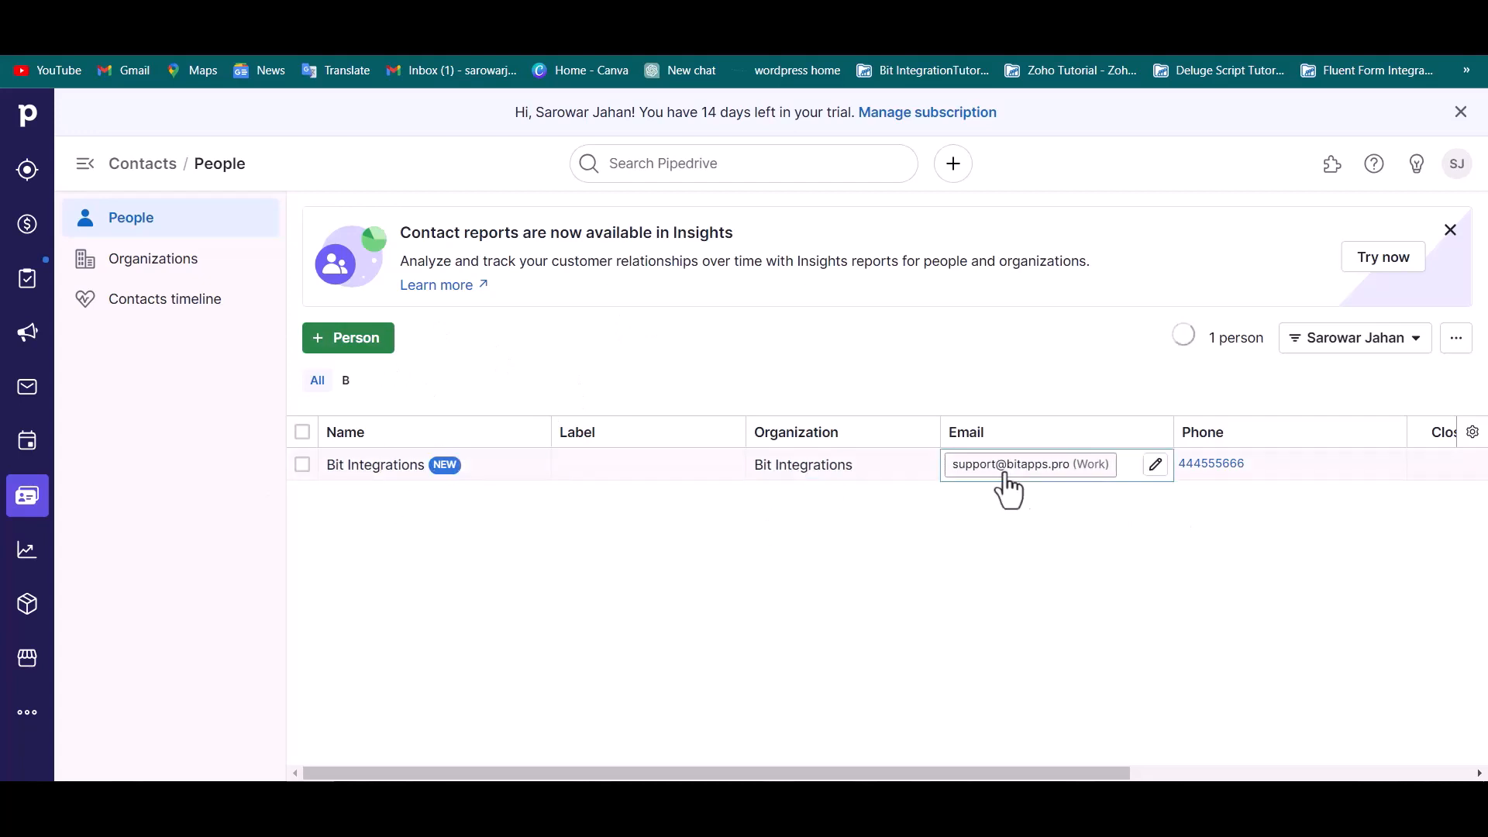
Step: Open the Bit Integrations person record in Pipedrive People
click(375, 463)
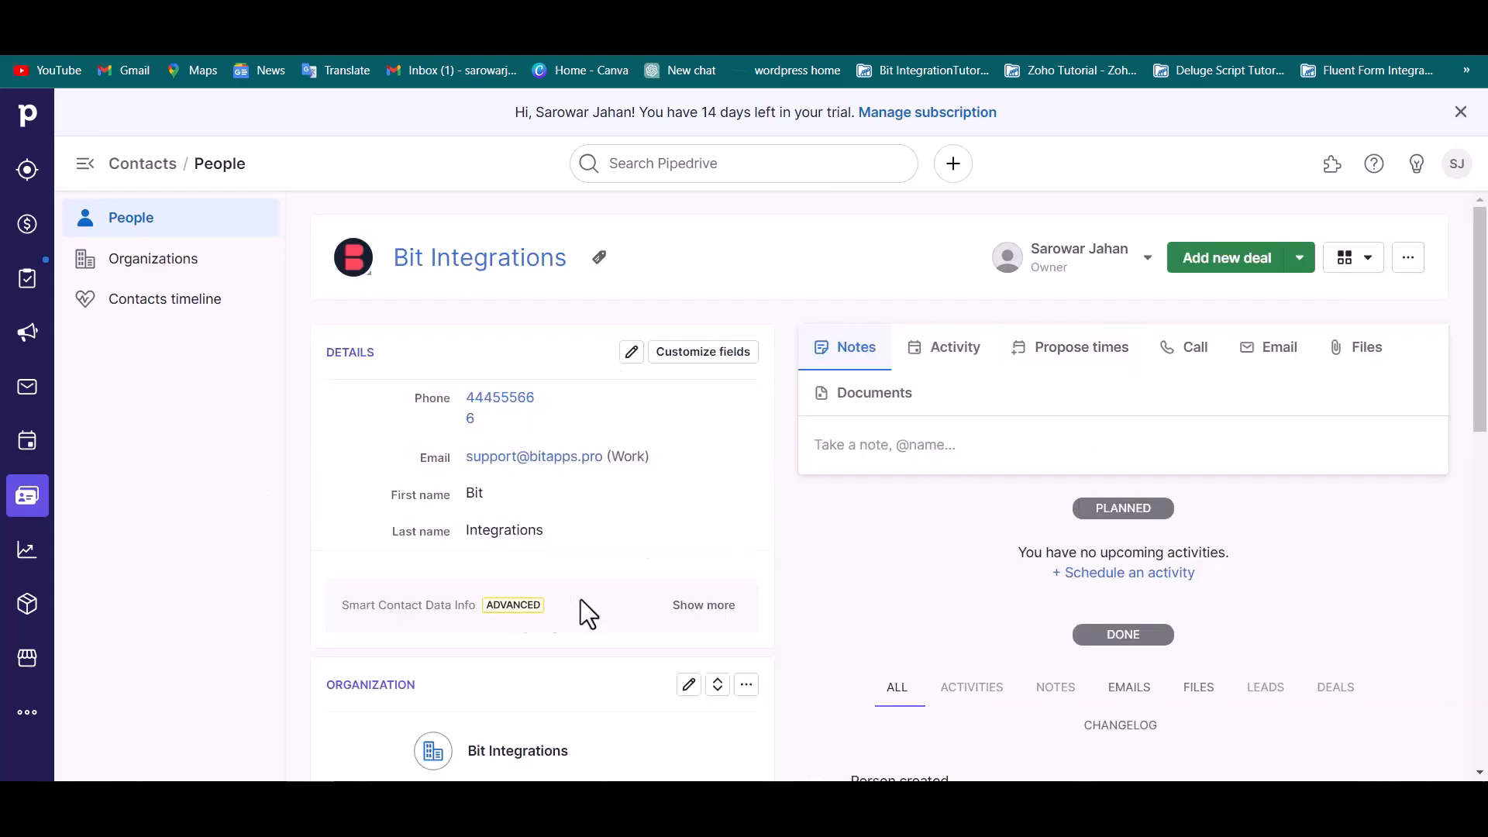